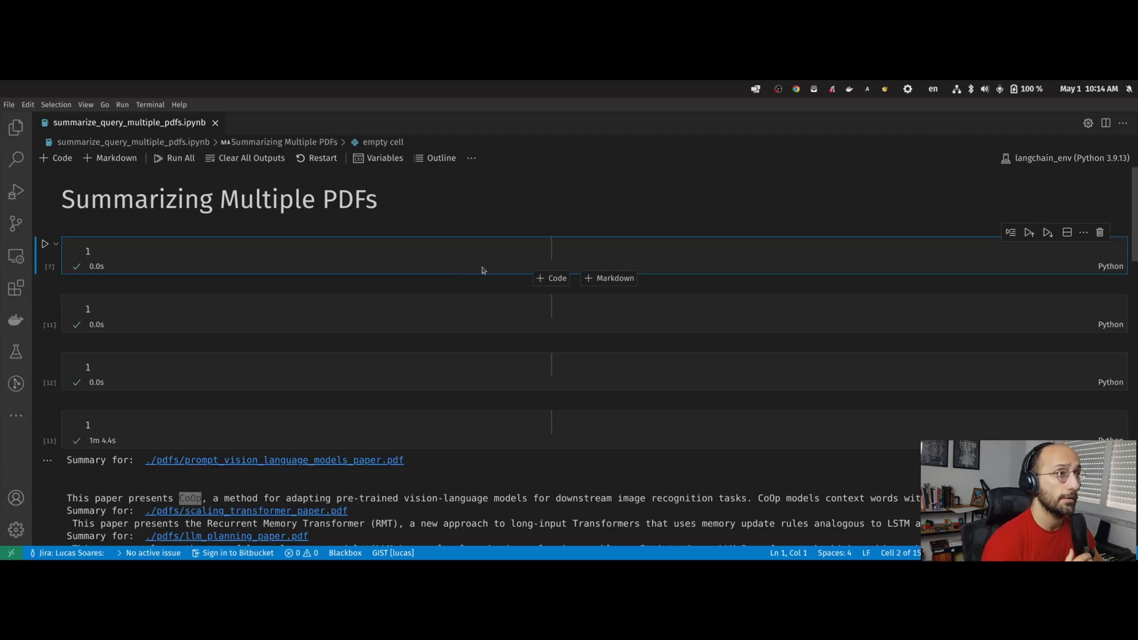
{"action": "mouse_move", "coordinate": [495, 252]}
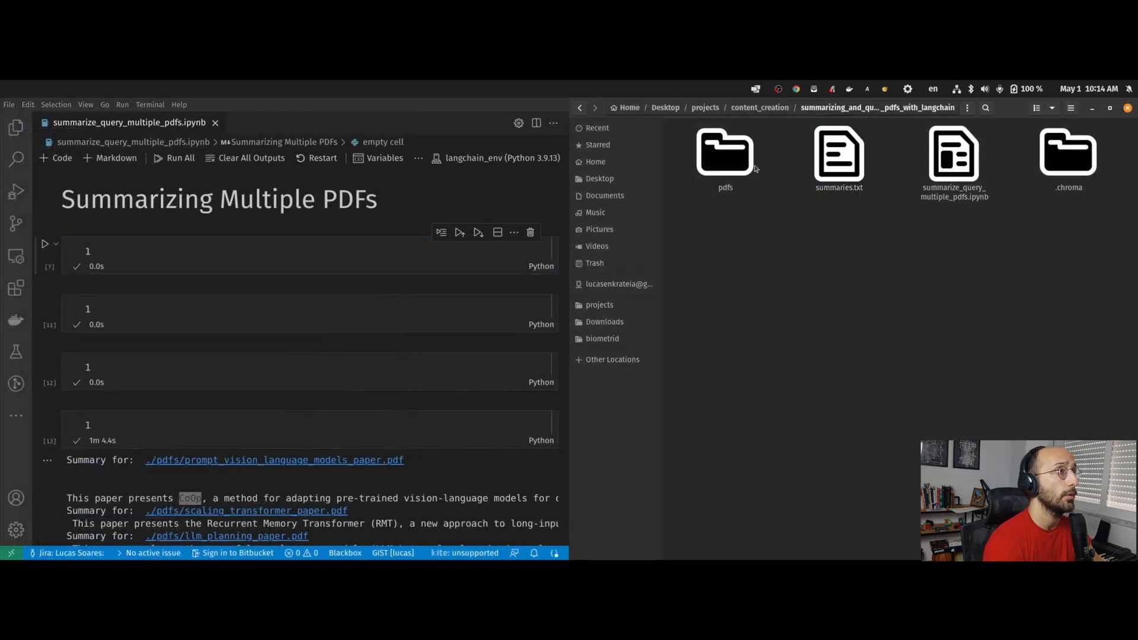
Preview the LLM planning and vision-language prompt papers from the project's pdfs folder
{"action": "double_click", "coordinate": [724, 150]}
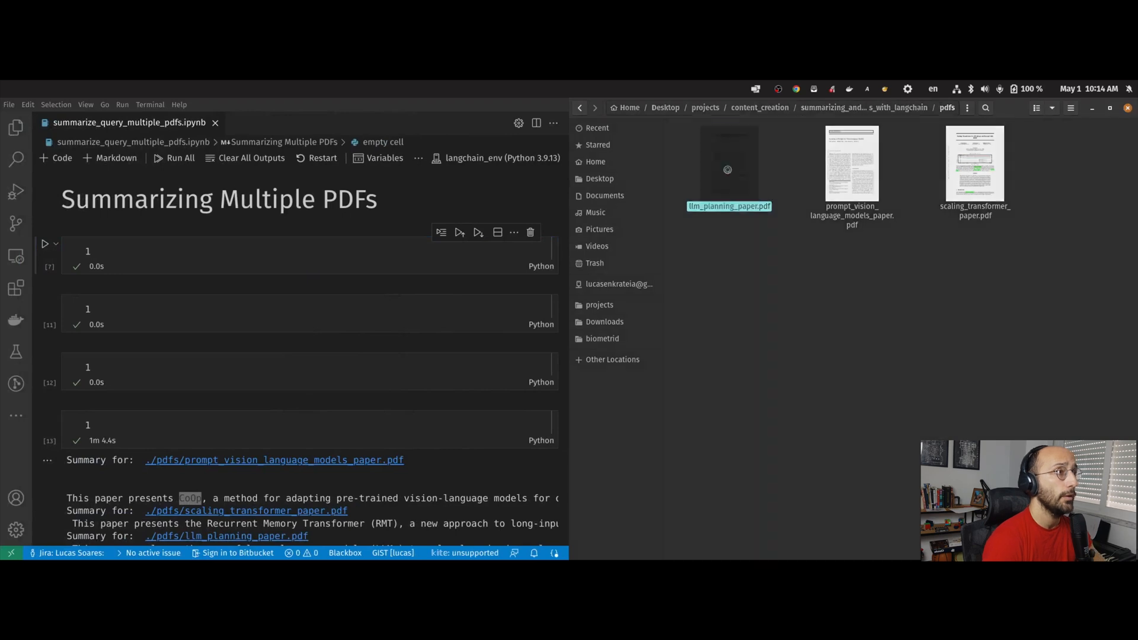
{"action": "double_click", "coordinate": [728, 169]}
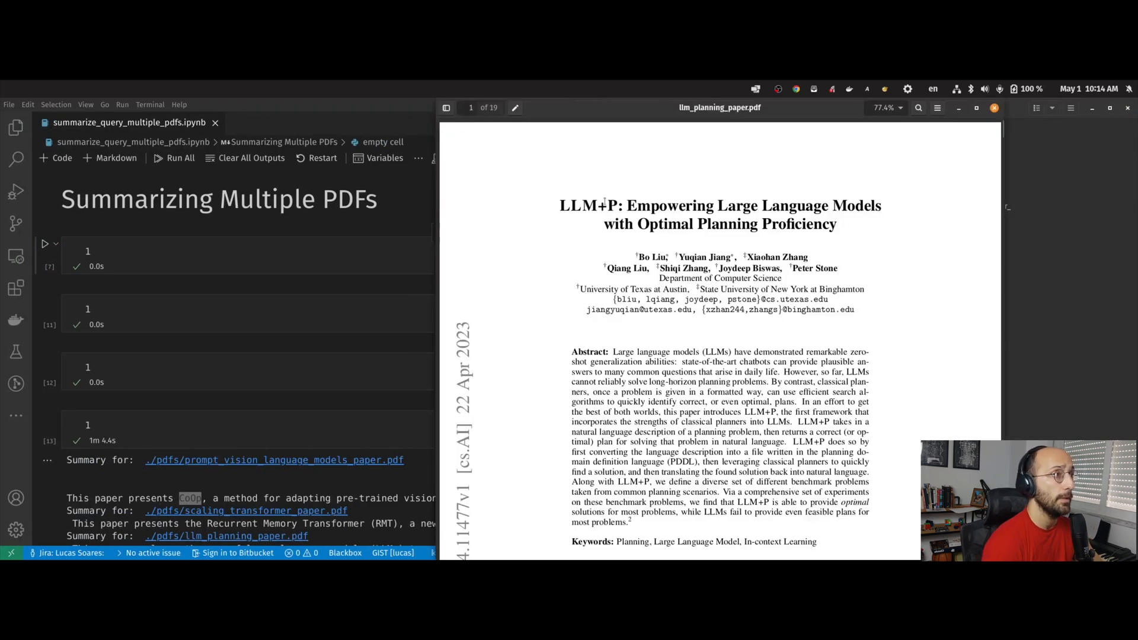
{"action": "double_click", "coordinate": [668, 205]}
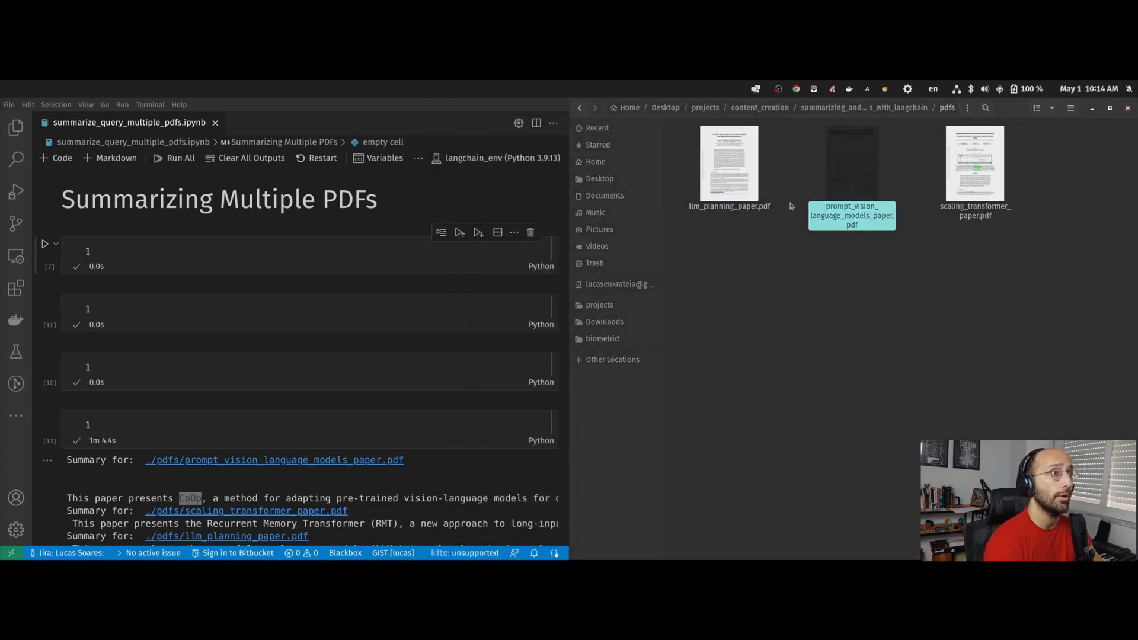
{"action": "double_click", "coordinate": [851, 167]}
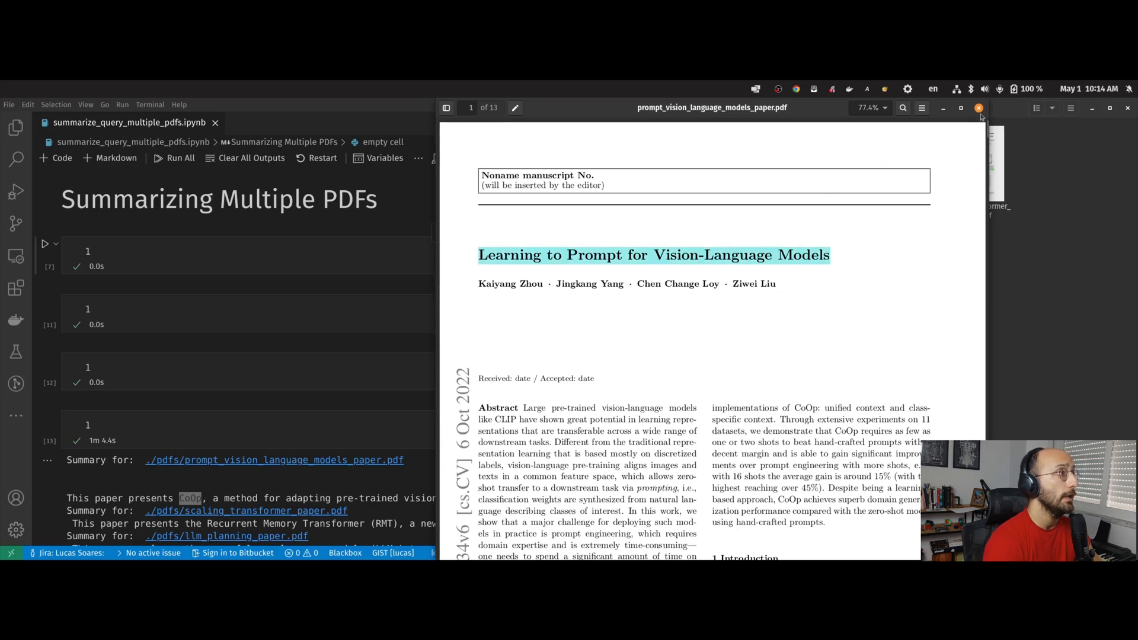
Close the vision-language paper, glance at the scaling Transformer paper and close it too
{"action": "left_click", "coordinate": [246, 510]}
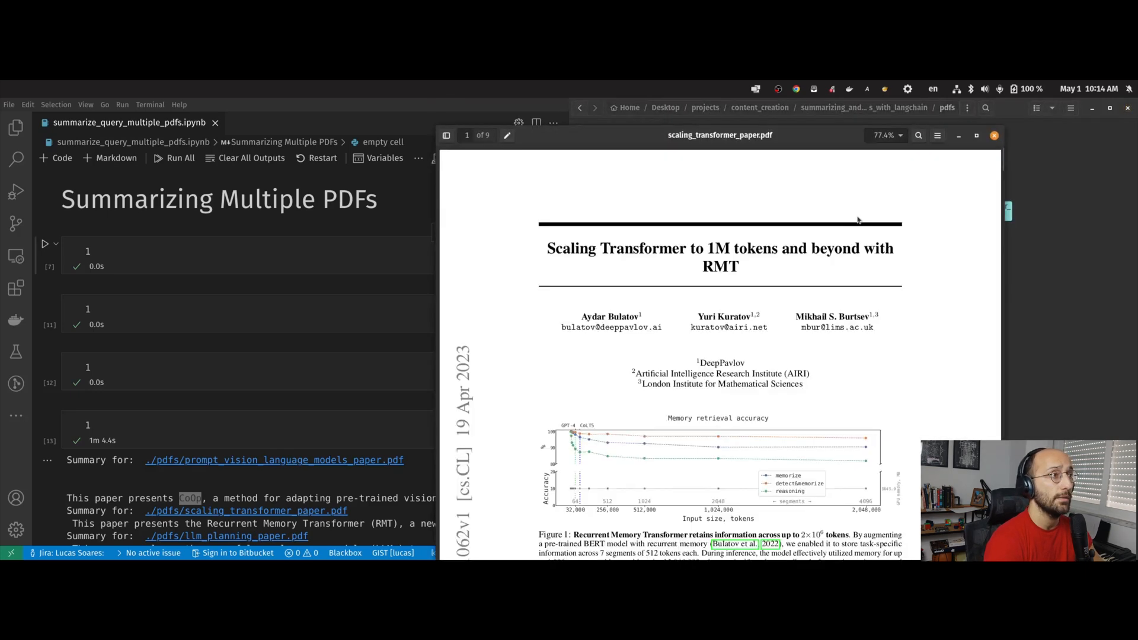
{"action": "double_click", "coordinate": [642, 248]}
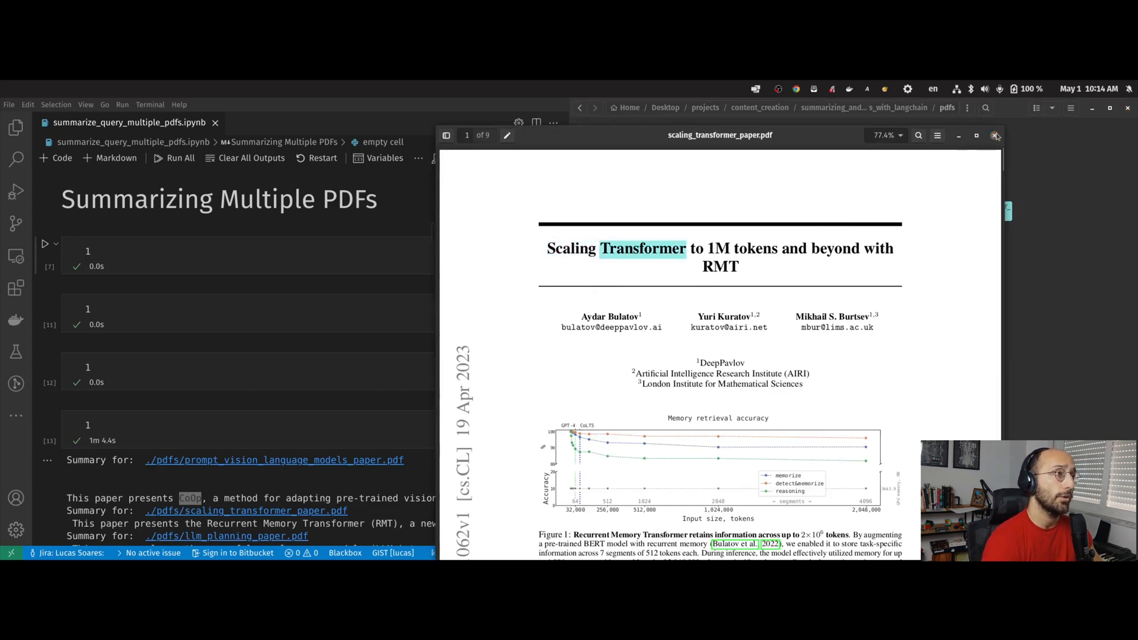
{"action": "left_click", "coordinate": [996, 135]}
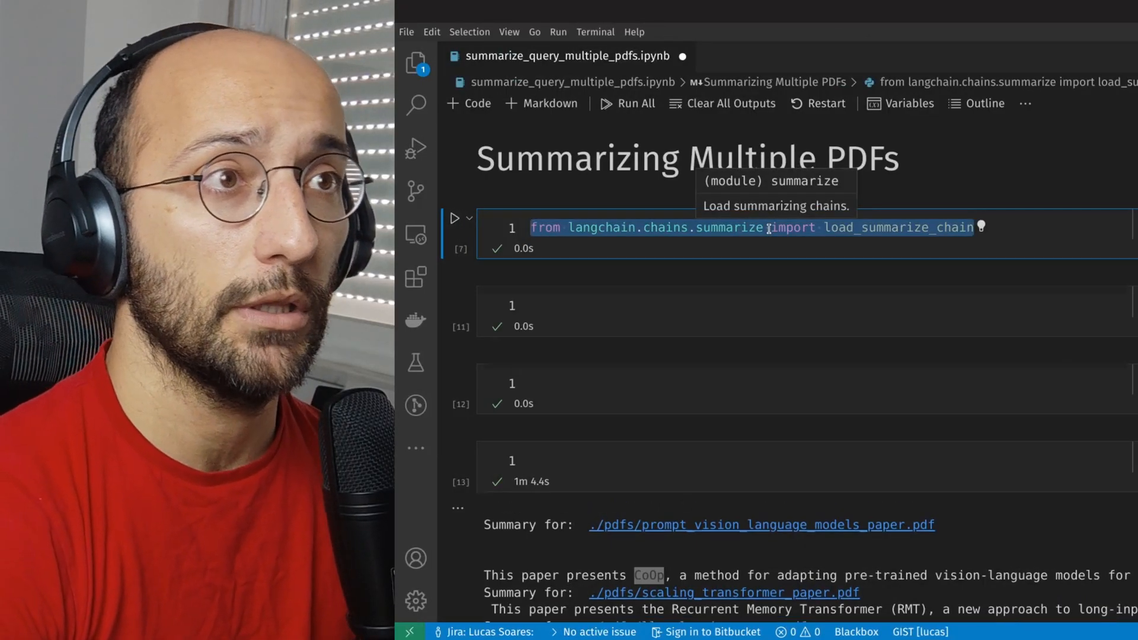
Add imports for PyPDFLoader, OpenAI, PromptTemplate and glob to the first cell and run it
{"action": "type", "text": "from langchain.document_loaders import PyPDFLoader"}
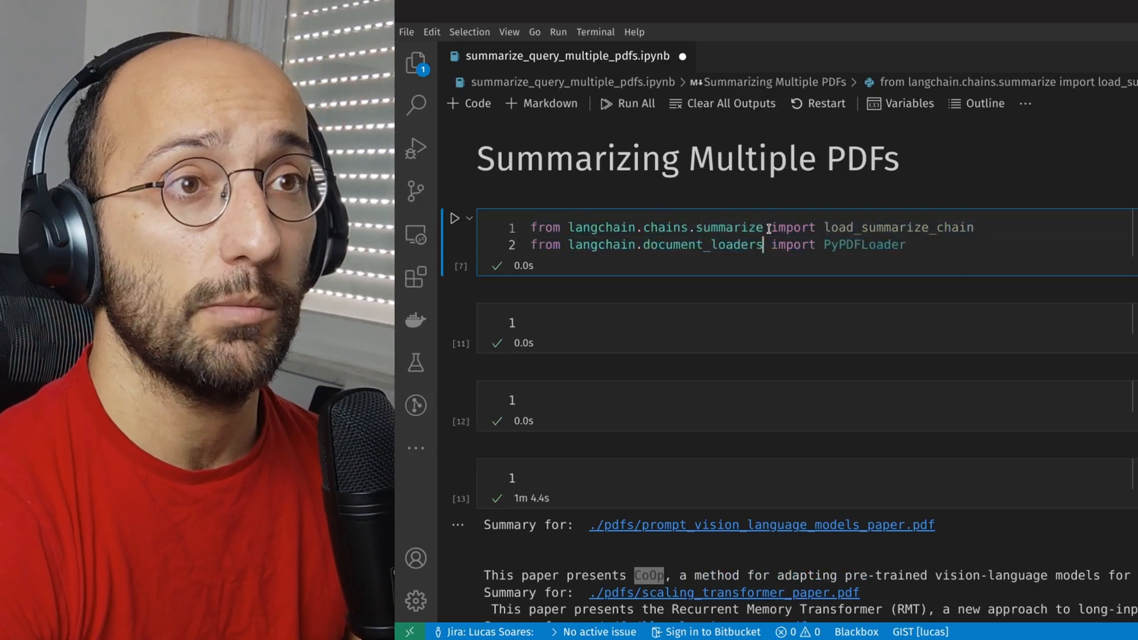
{"action": "double_click", "coordinate": [863, 245]}
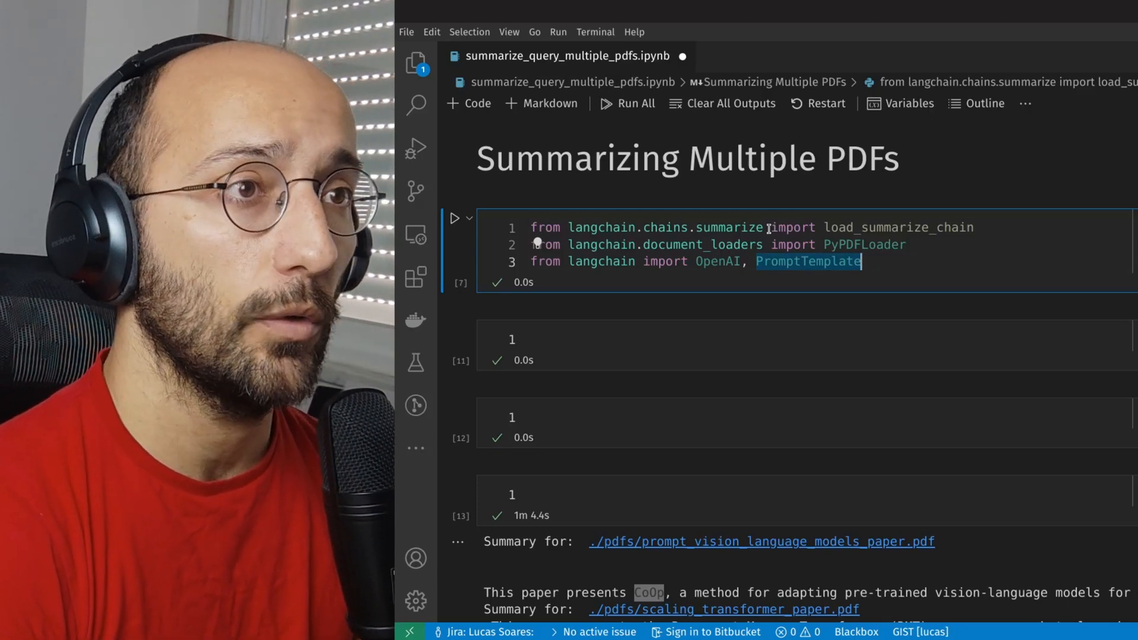
{"action": "type", "text": "import glob"}
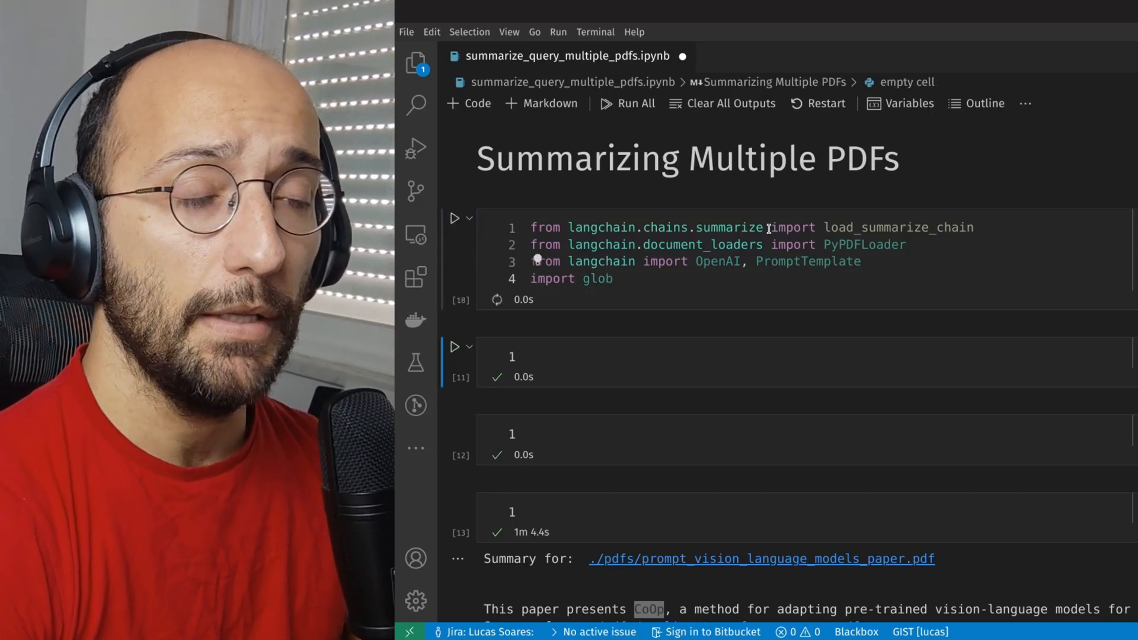
Create an OpenAI llm at temperature 0.2 and start summarize_pdfs_from_folder loading each PDF with PyPDFLoader
{"action": "scroll", "scroll_direction": "down", "scroll_amount": 3}
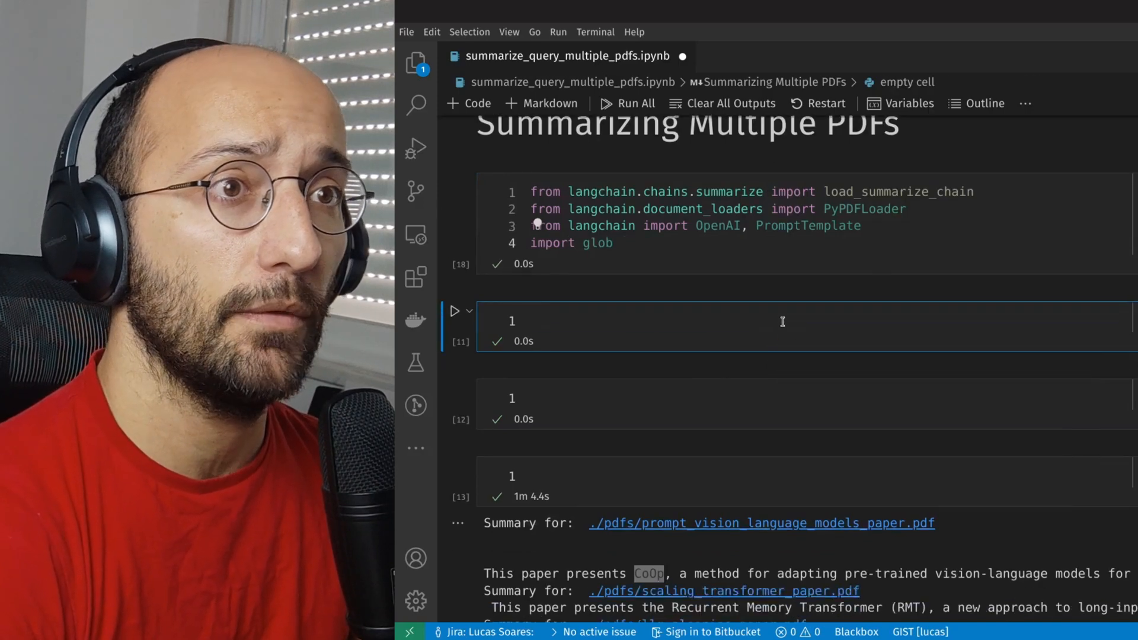
{"action": "type", "text": "llm = OpenAI(temperature=0.2)"}
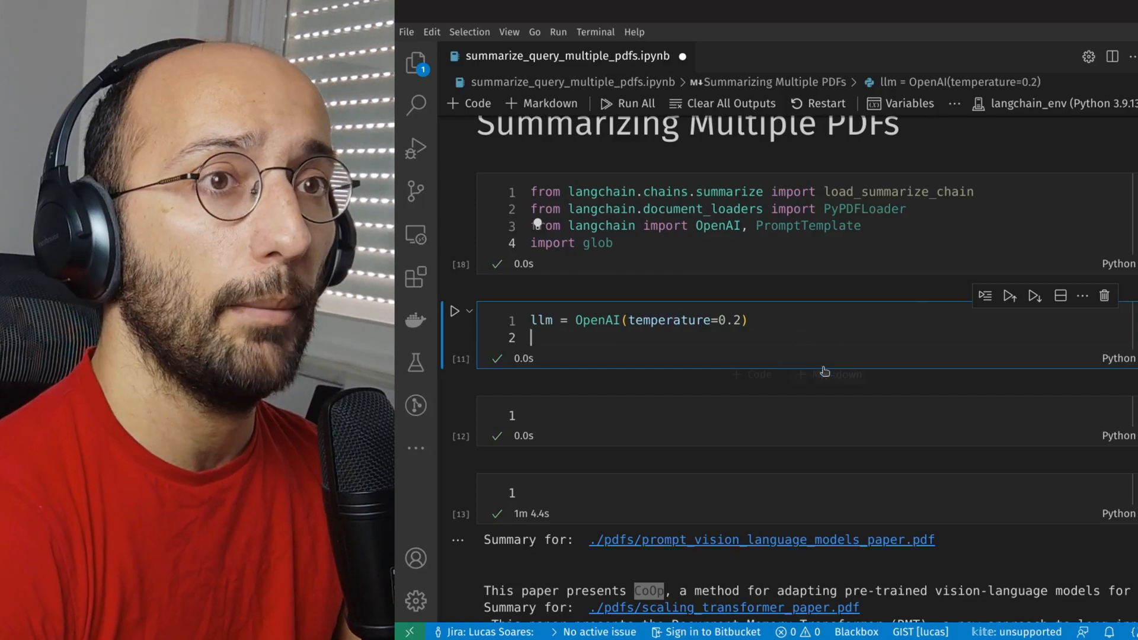
{"action": "type", "text": "def summarize_pdfs_from_folder(pdfs_folder):"}
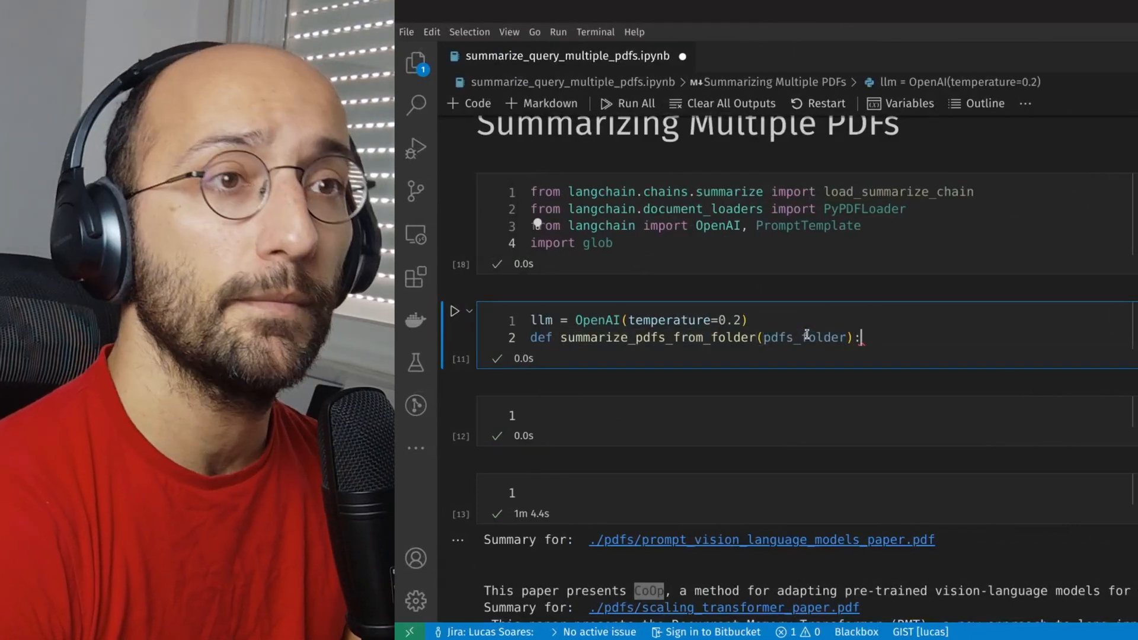
{"action": "type", "text": "summaries = []"}
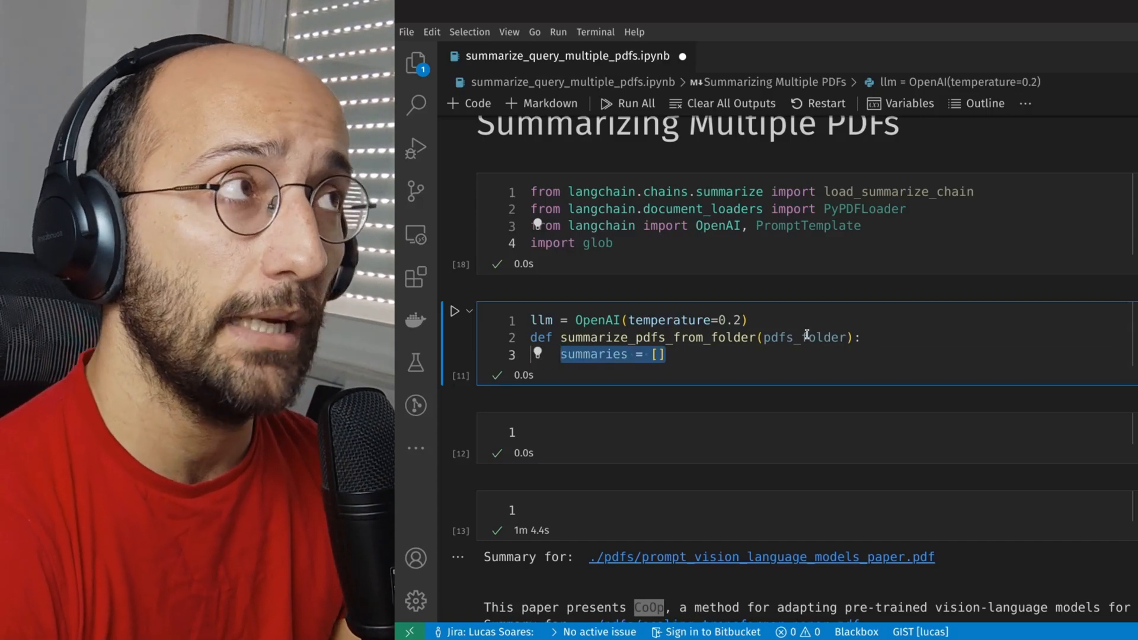
{"action": "type", "text": "for pdf_file in glob.glob(pdfs_folder + \"/*.pdf\"):"}
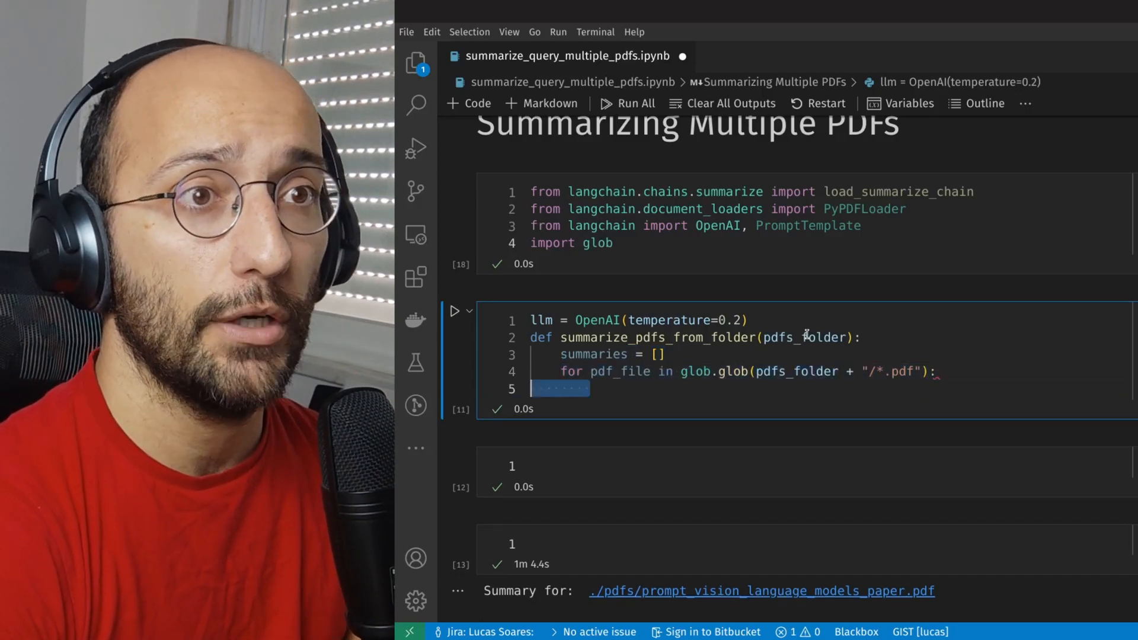
{"action": "type", "text": "loader = PyPDFLoader(pdf_file)"}
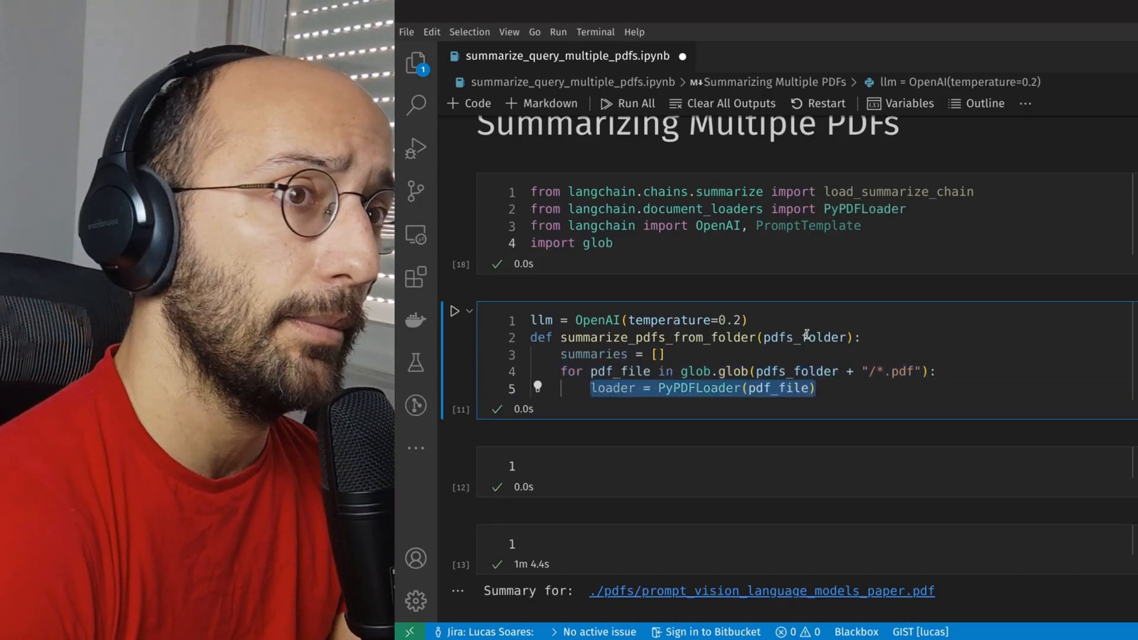
{"action": "type", "text": "docs = loader.load_and_split()"}
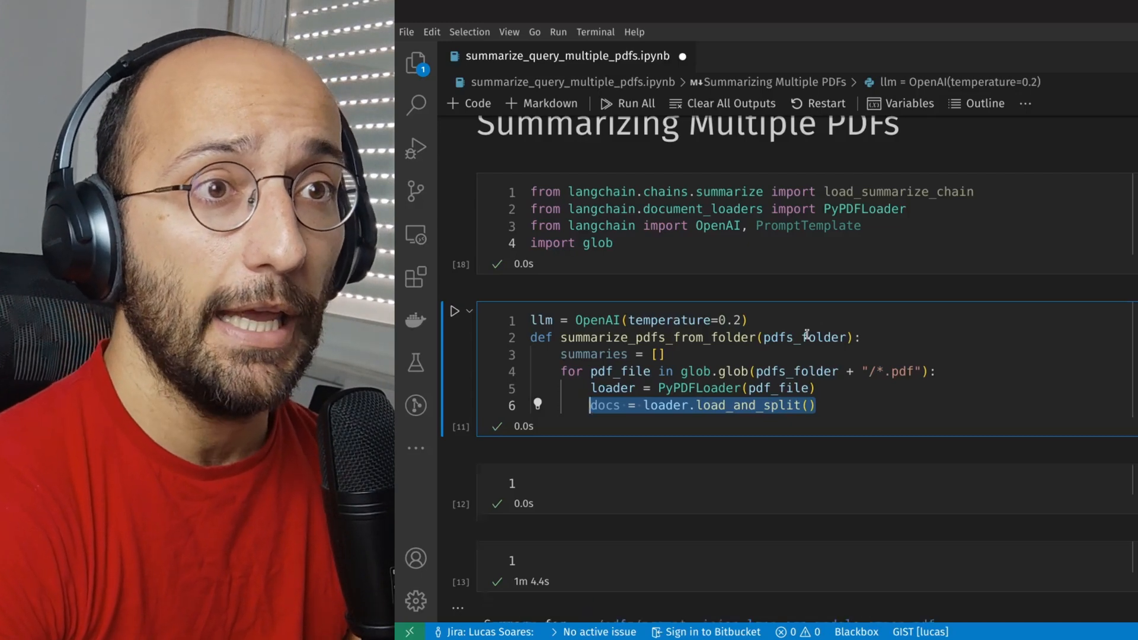
Run a map_reduce summarize chain per PDF, print its name and summary, append and return summaries
{"action": "type", "text": "chain = load_summarize_chain(llm, chain_type=\"map_reduce\")"}
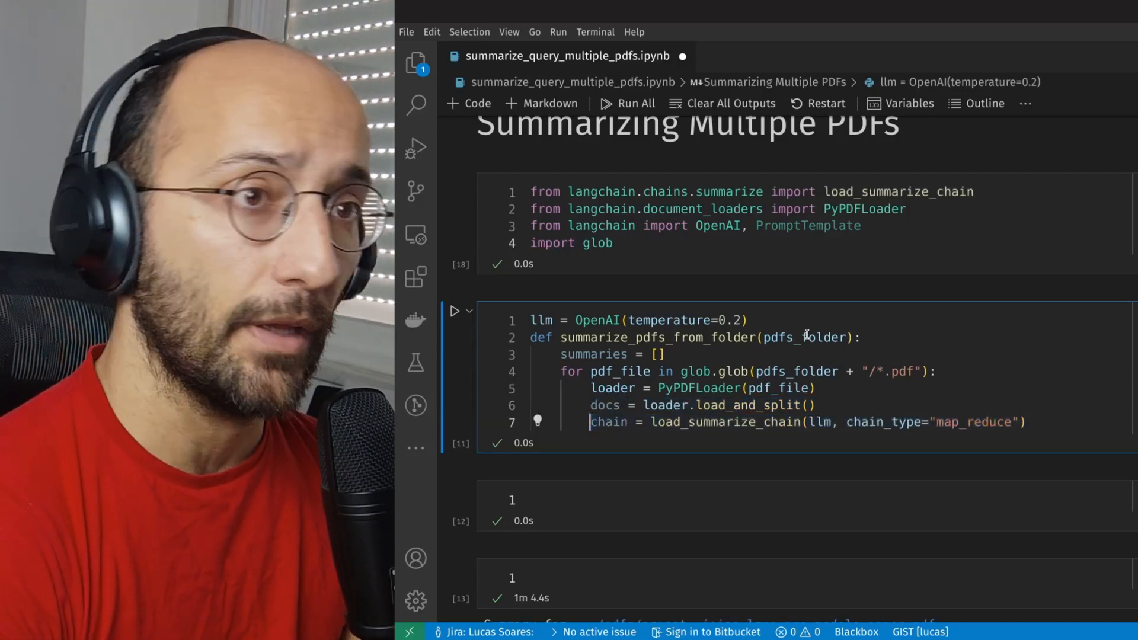
{"action": "double_click", "coordinate": [722, 422]}
{"action": "type", "text": "summary = chain.run(docs)"}
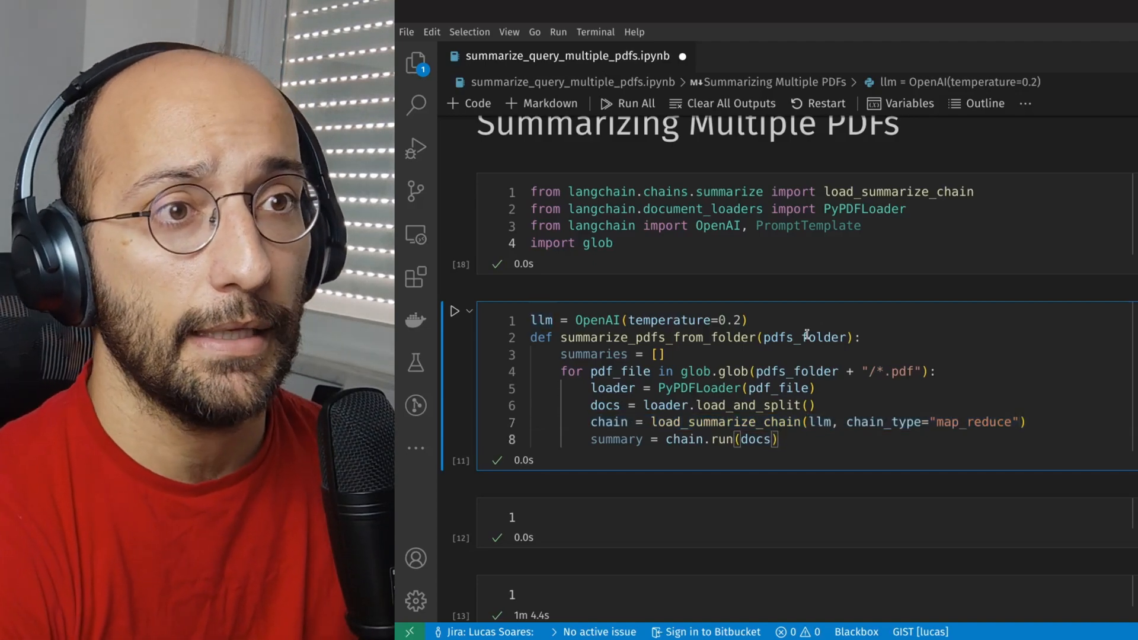
{"action": "key", "text": "Enter"}
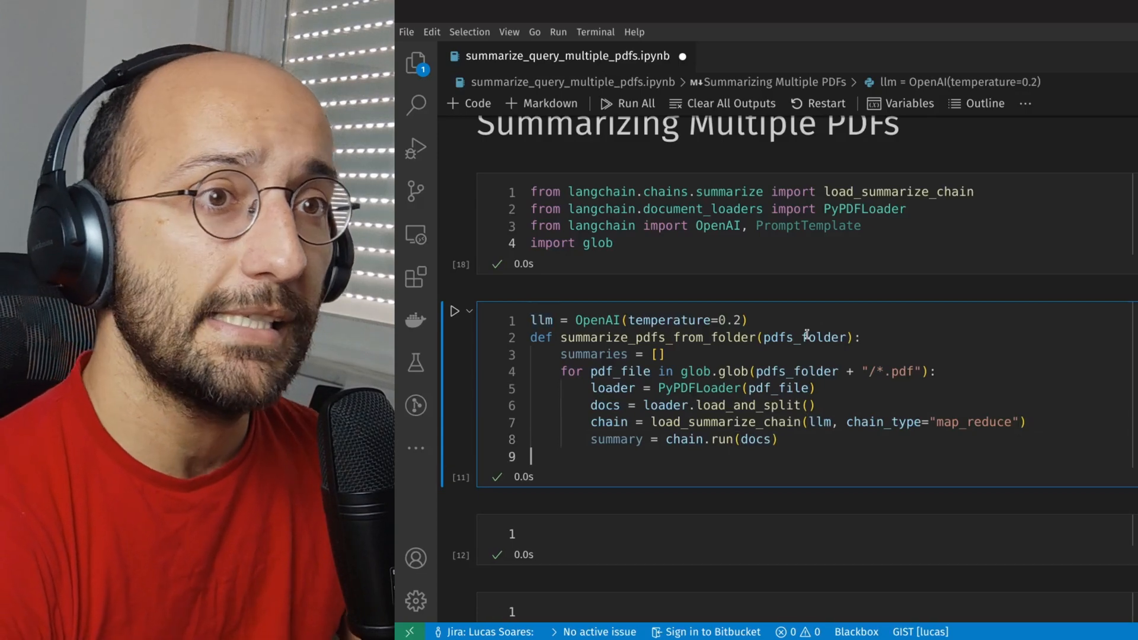
{"action": "type", "text": "print(\"Summary for: \", pdf_file)"}
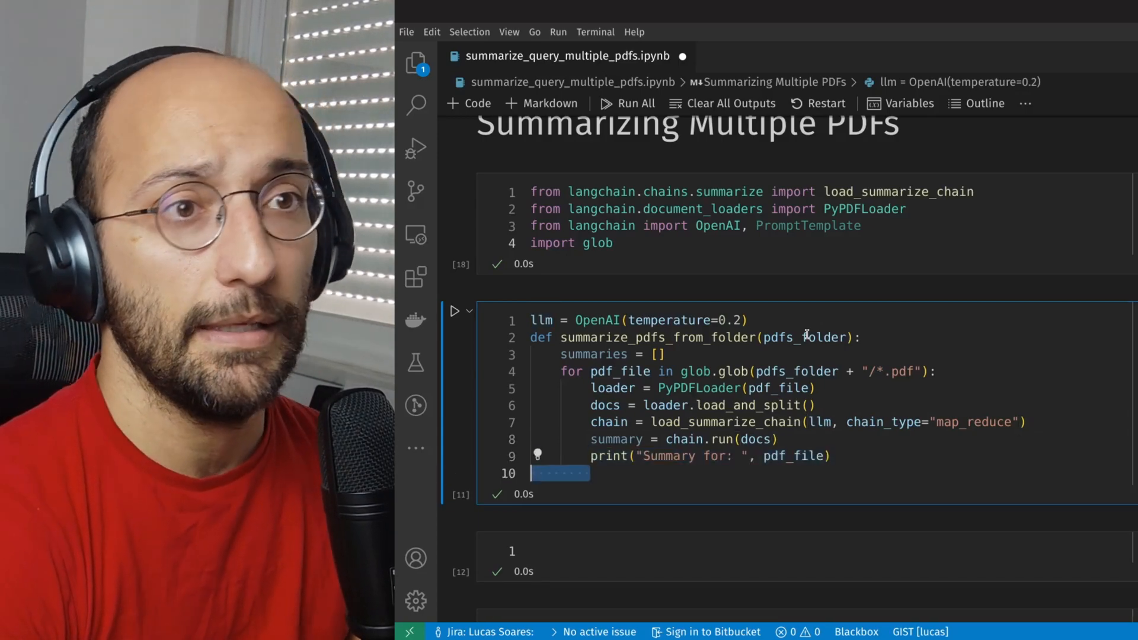
{"action": "type", "text": "print(summary)"}
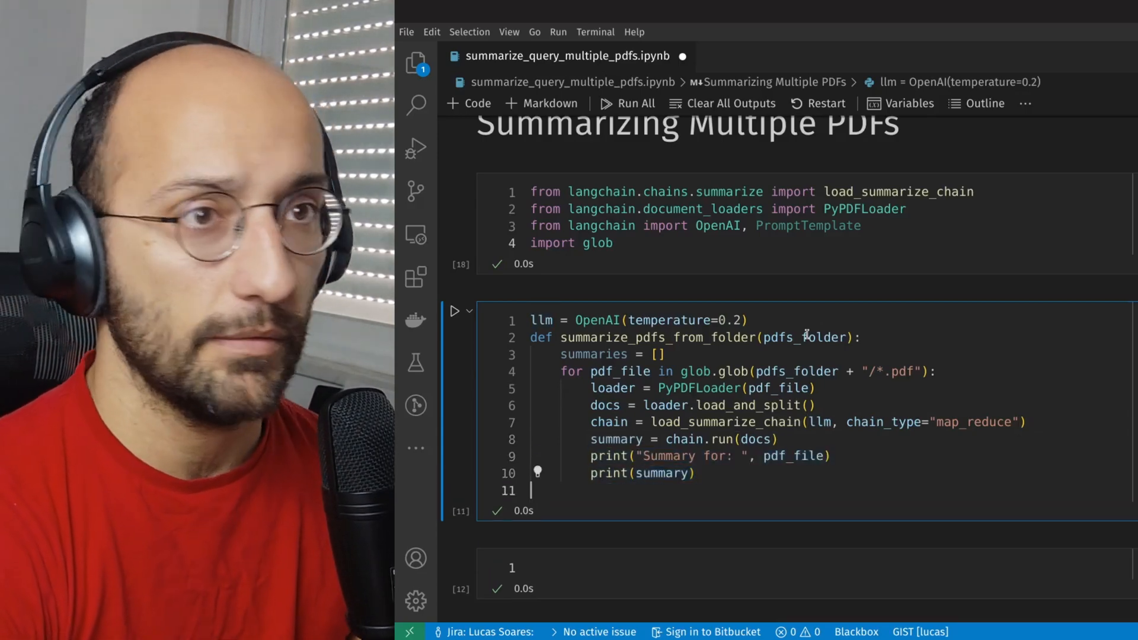
{"action": "type", "text": "summaries.append(summary)"}
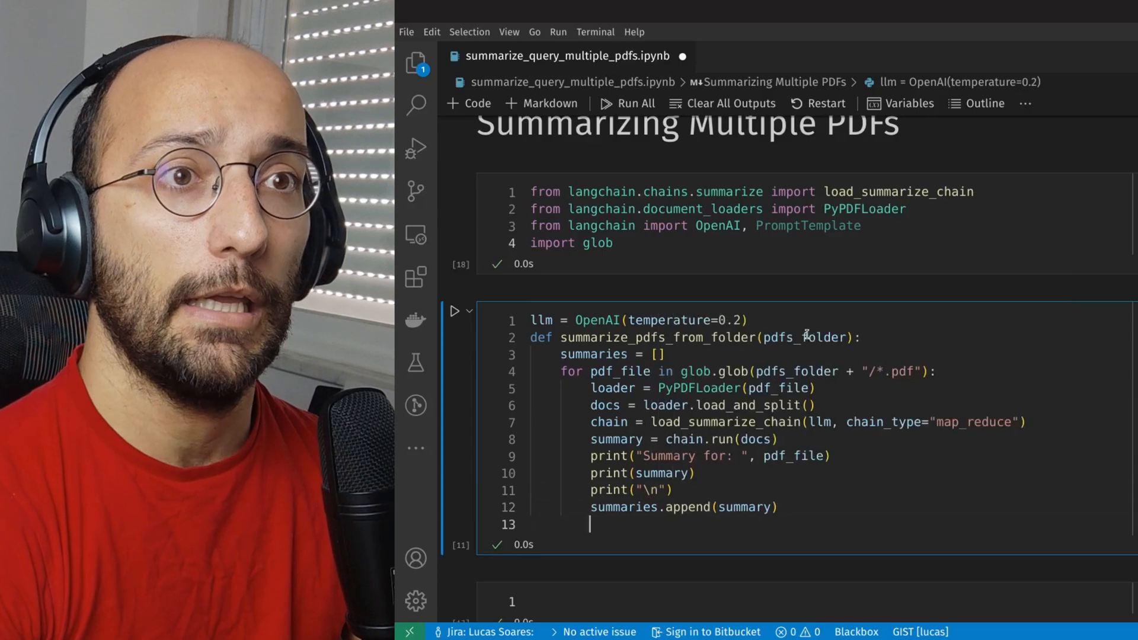
{"action": "type", "text": "return summaries"}
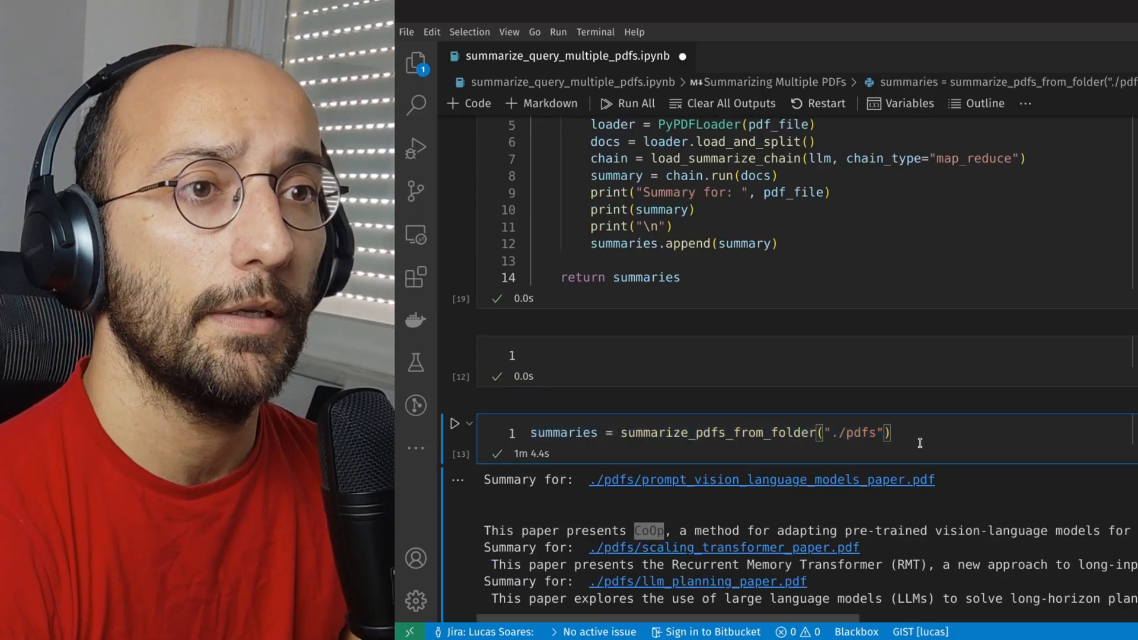
Rerun the summaries = summarize_pdfs_from_folder("./pdfs") cell
{"action": "double_click", "coordinate": [717, 432]}
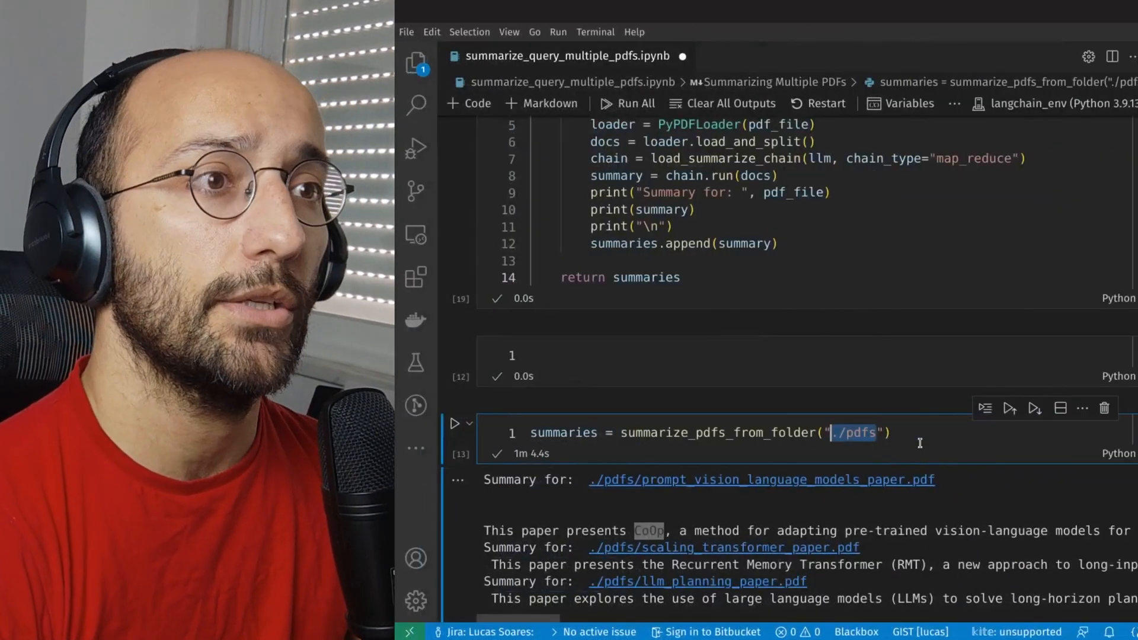
{"action": "left_click", "coordinate": [455, 423]}
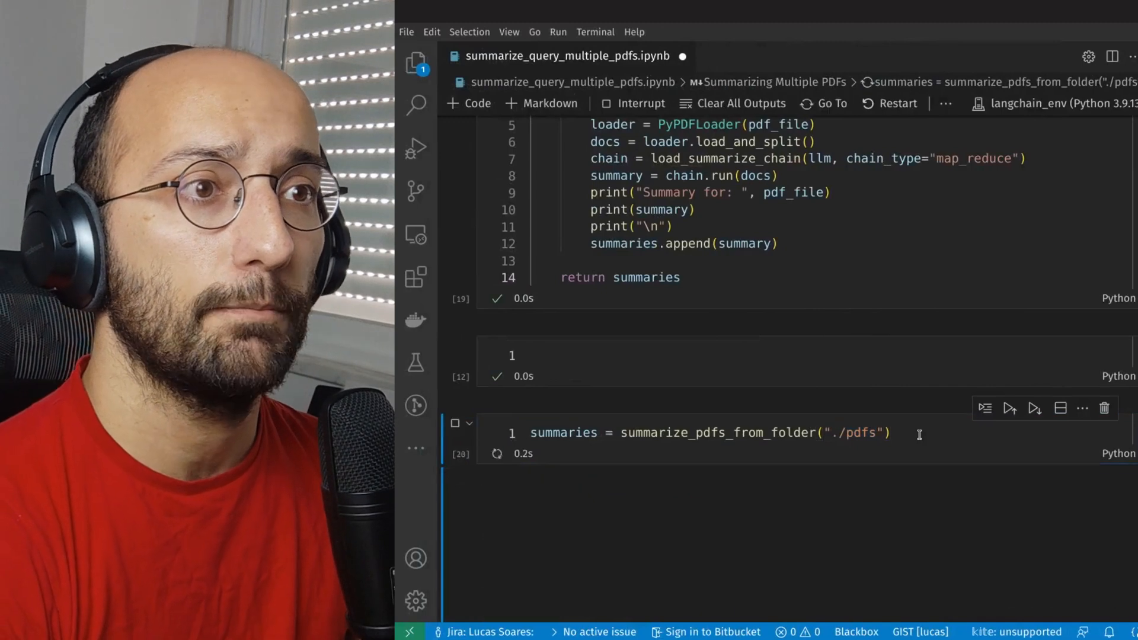
{"action": "scroll", "scroll_direction": "down", "scroll_amount": 3}
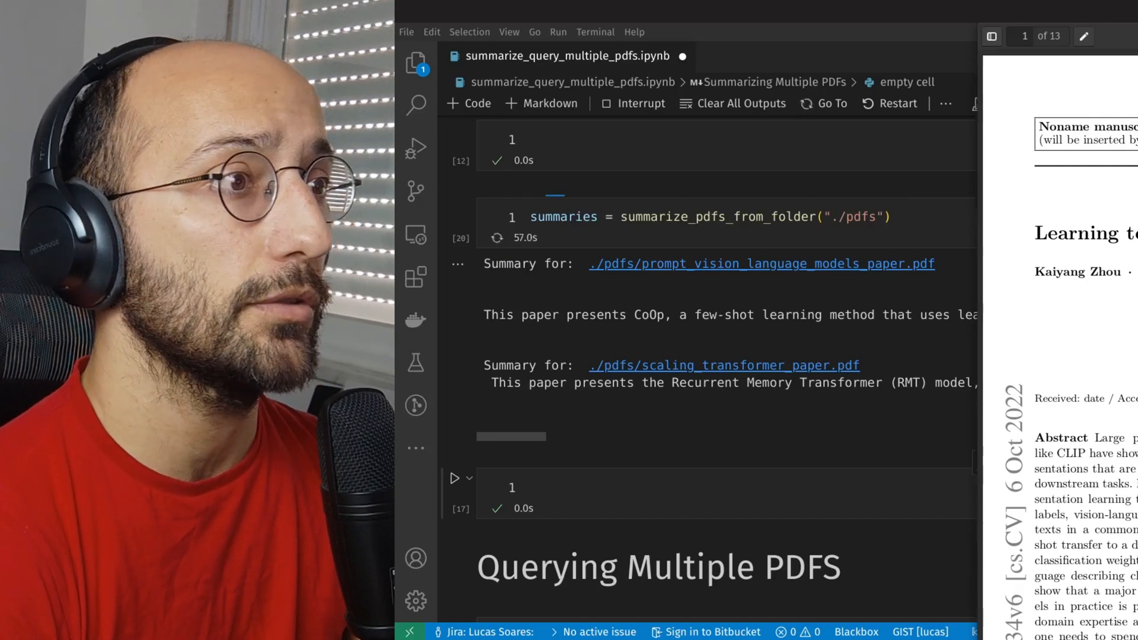
Review the three printed summaries and check llm_planning_paper.pdf against its summary line
{"action": "scroll", "scroll_direction": "down", "scroll_amount": 3}
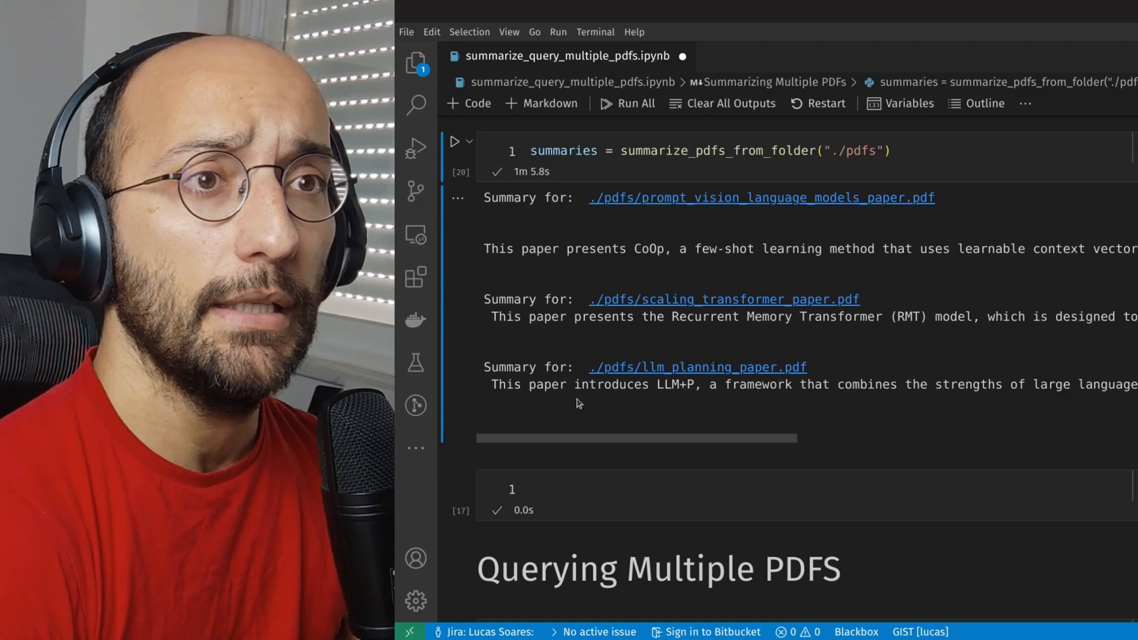
{"action": "double_click", "coordinate": [610, 384]}
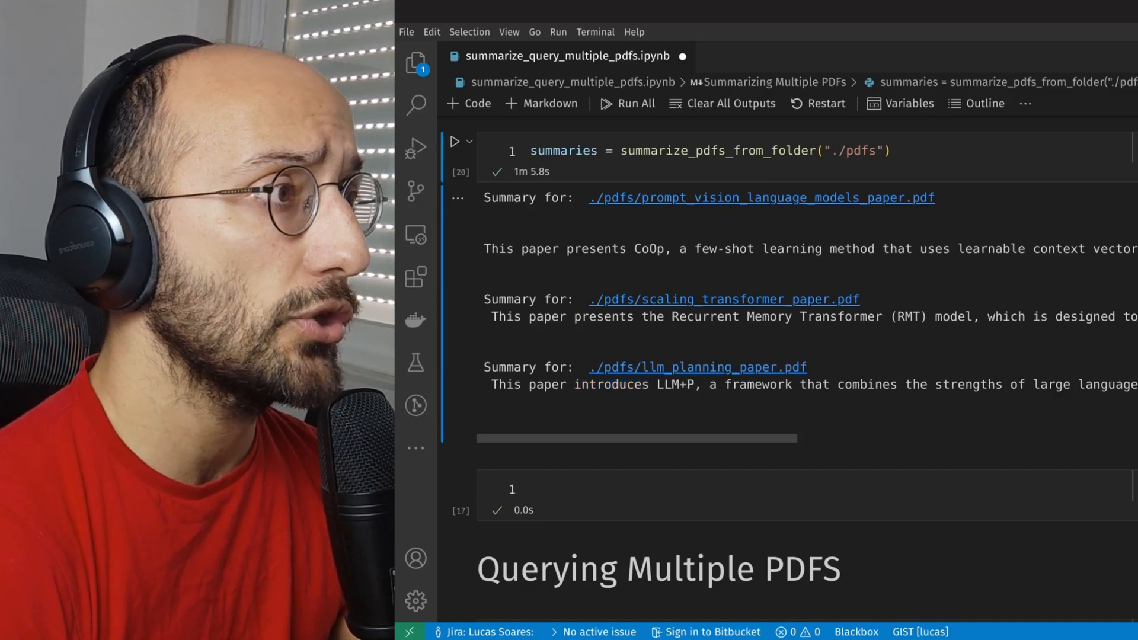
{"action": "double_click", "coordinate": [653, 384]}
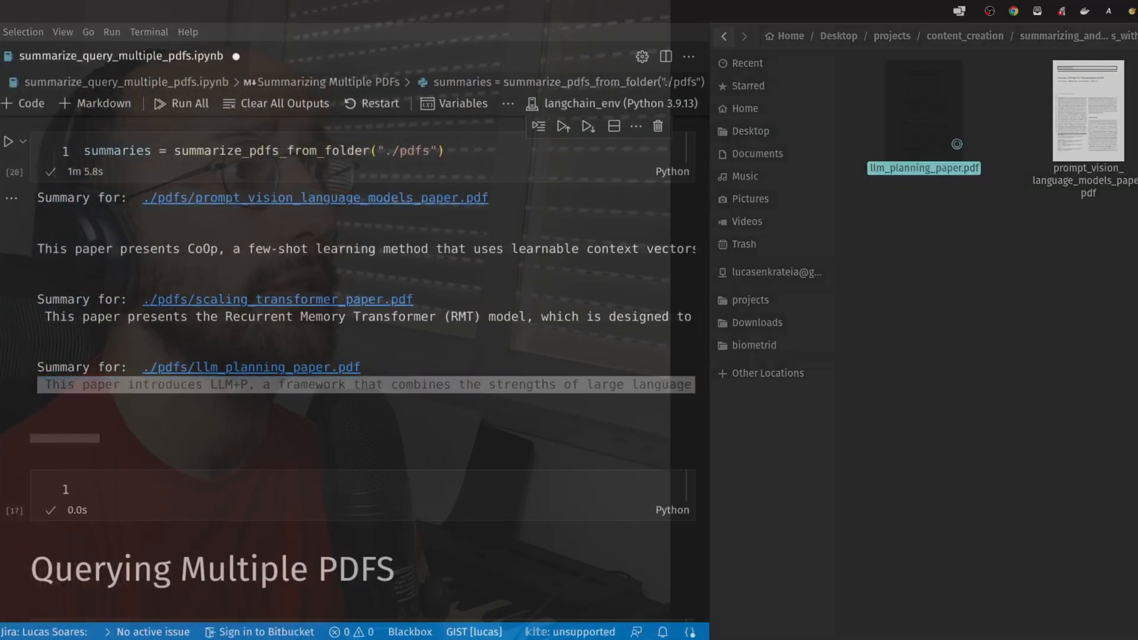
{"action": "left_click", "coordinate": [923, 111]}
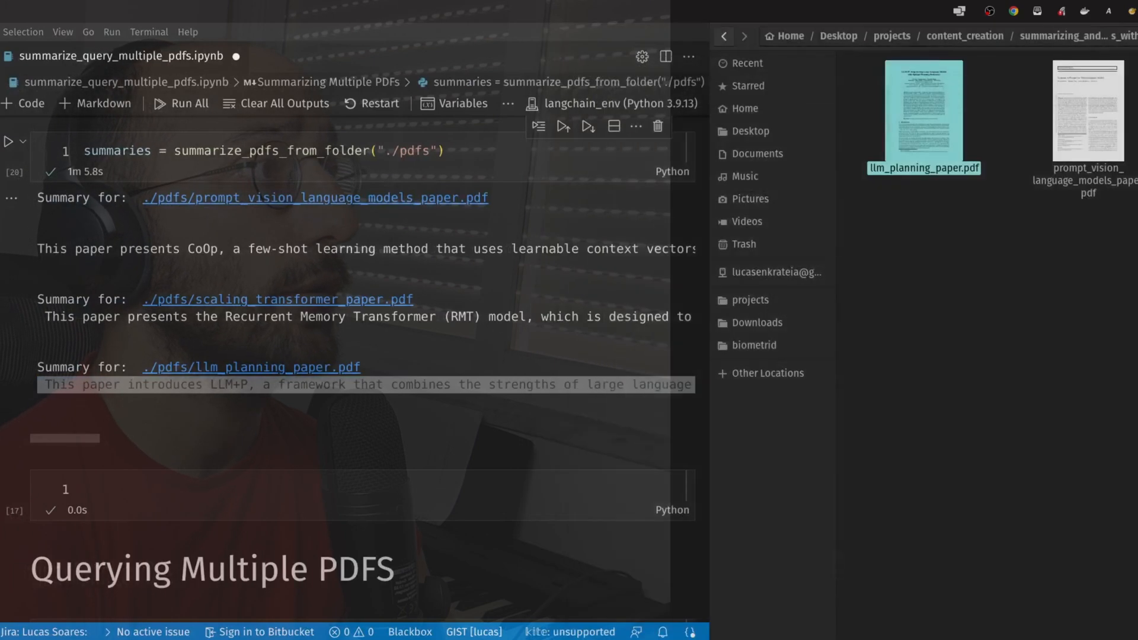
{"action": "left_click", "coordinate": [278, 299]}
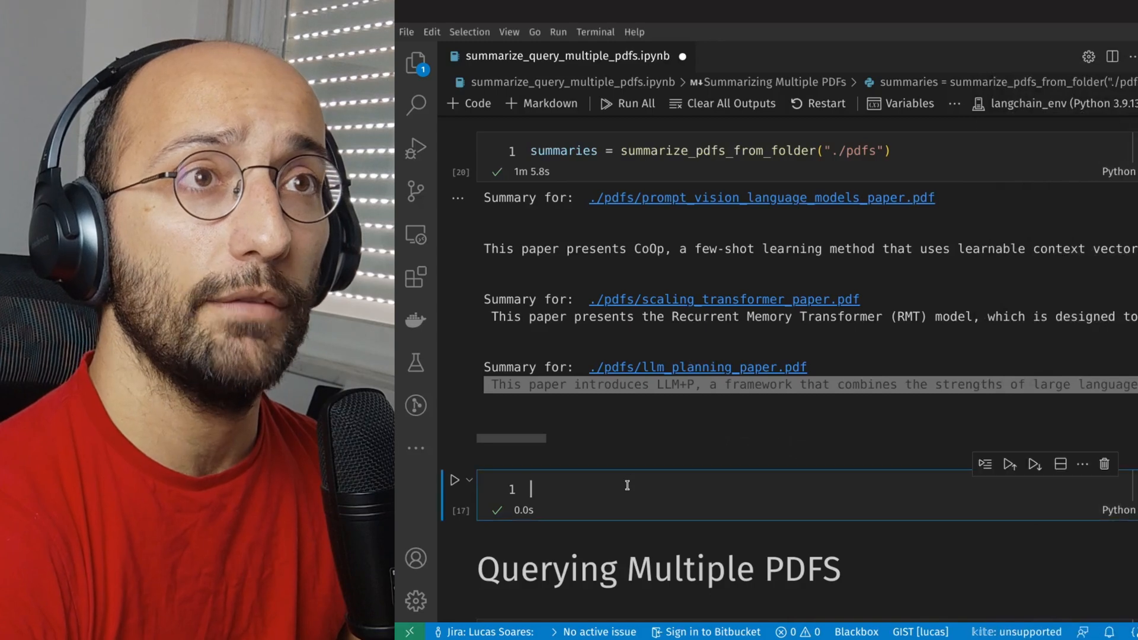
Write each summary plus "\n"*3 into summaries.txt and run the cell
{"action": "scroll", "scroll_direction": "down", "scroll_amount": 3}
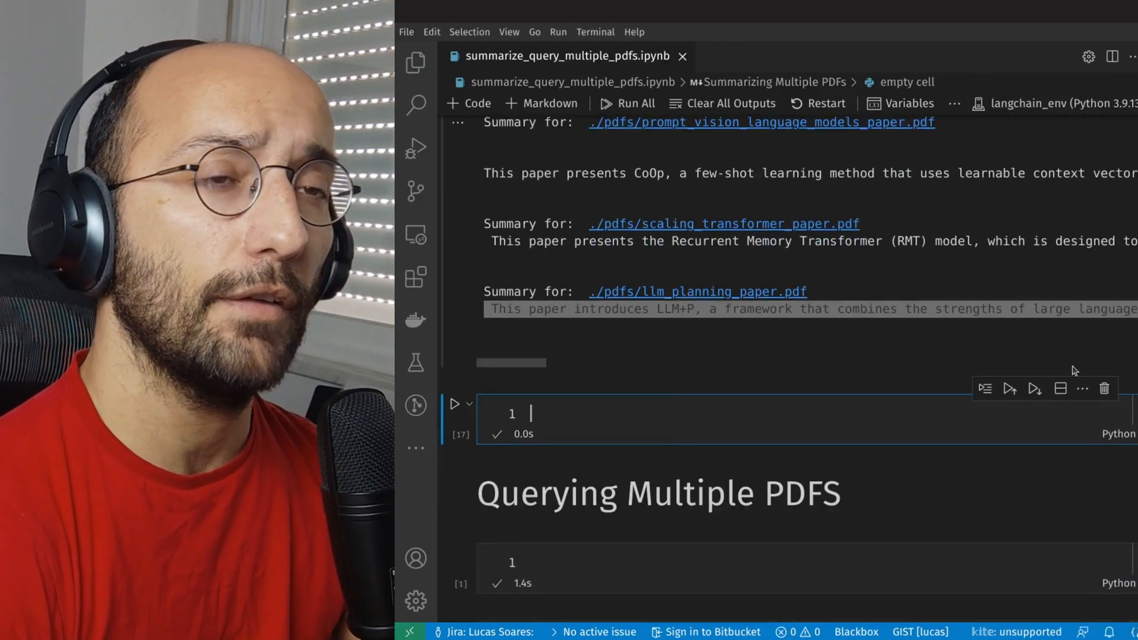
{"action": "scroll", "scroll_direction": "up", "scroll_amount": 3}
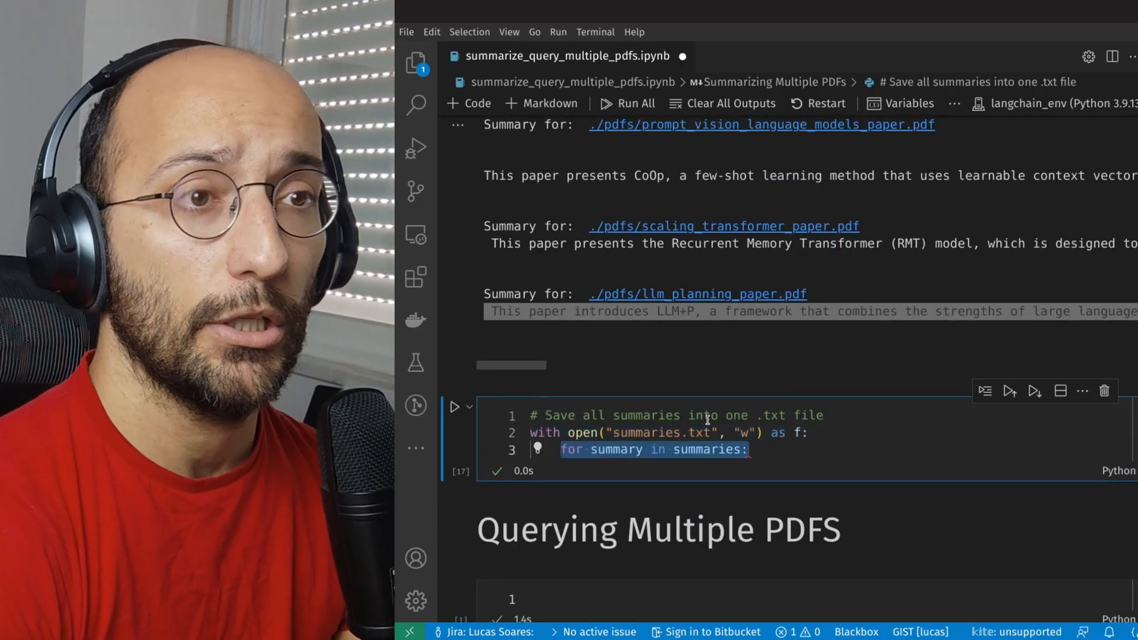
{"action": "type", "text": "f.write(summary + \"\\n\"*3)"}
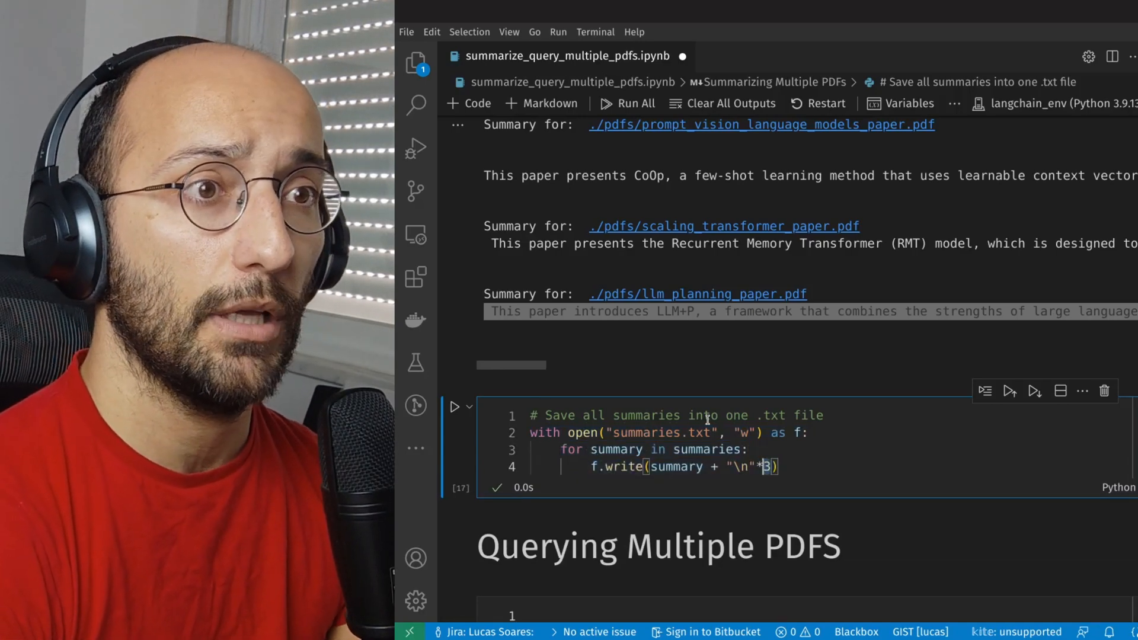
{"action": "key", "text": "Backspace"}
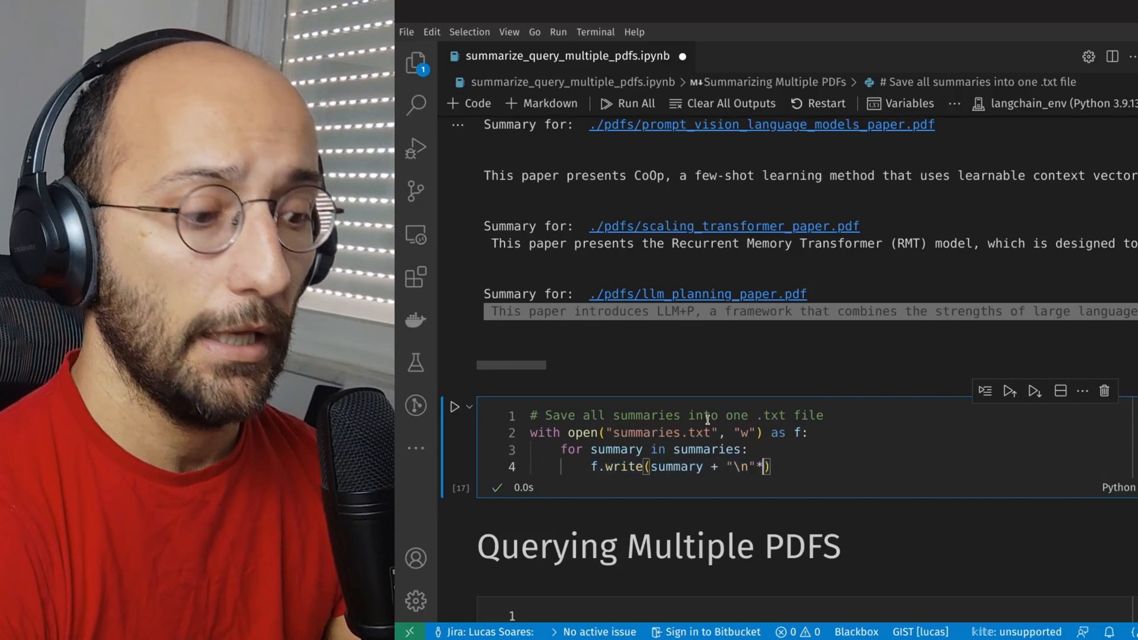
{"action": "type", "text": "3"}
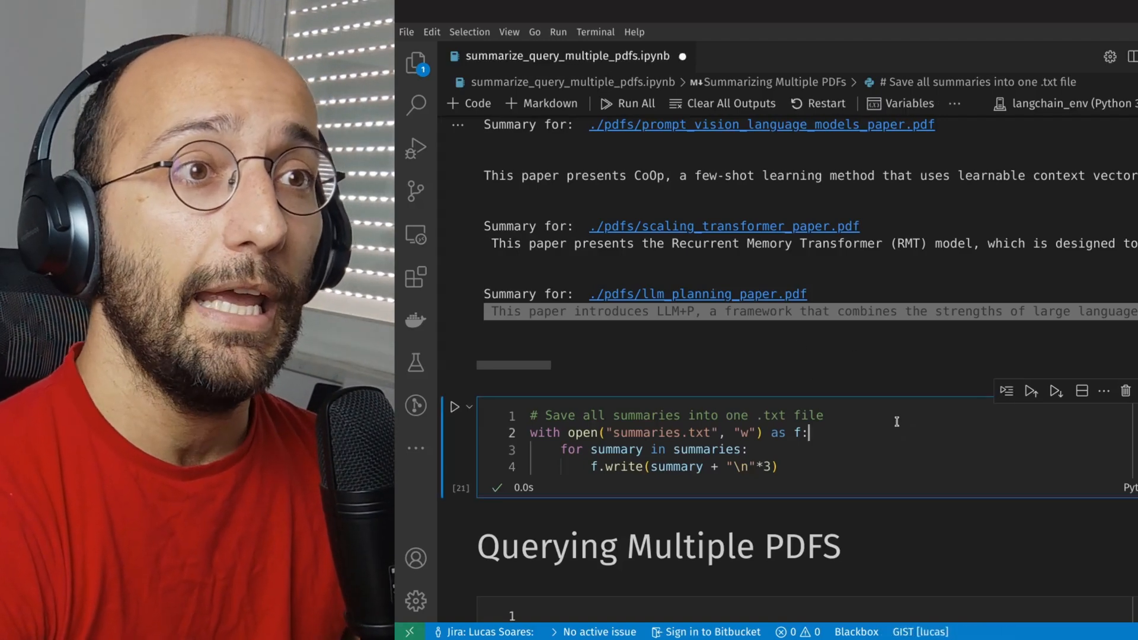
Save the notebook and scroll to the Querying Multiple PDFS section
{"action": "scroll", "scroll_direction": "down", "scroll_amount": 3}
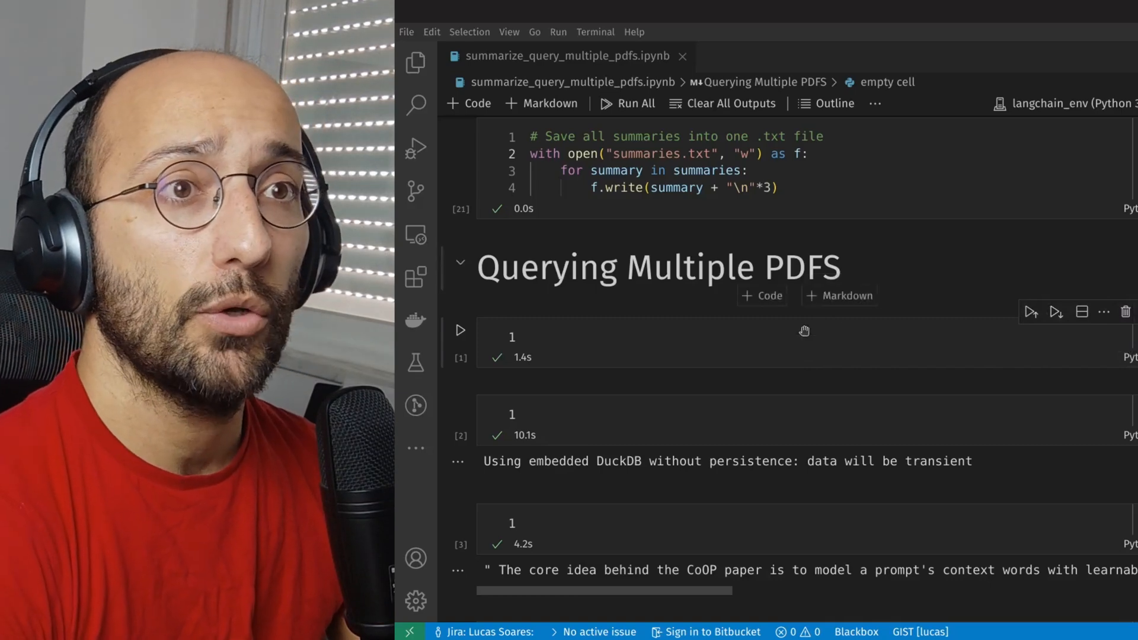
Import VectorstoreIndexCreator and PyPDFDirectoryLoader and load the ./pdfs/ documents
{"action": "type", "text": "from langchain.indexes import VectorstoreIndexCreator"}
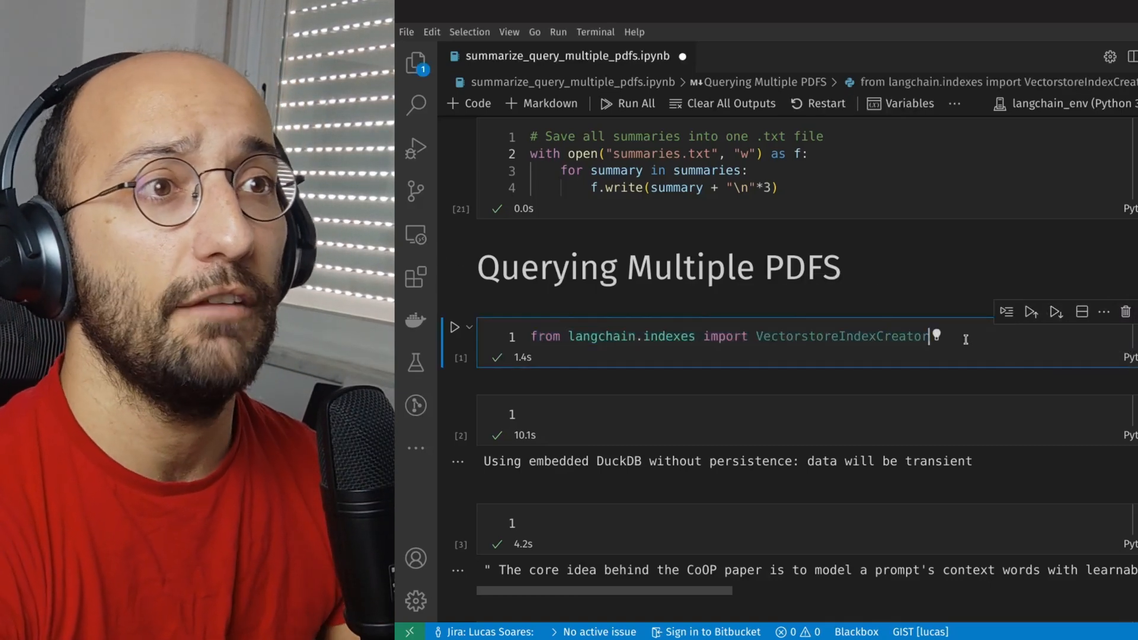
{"action": "double_click", "coordinate": [843, 336]}
{"action": "type", "text": "from langchain.document_loaders import PyPDFDirectoryLoader"}
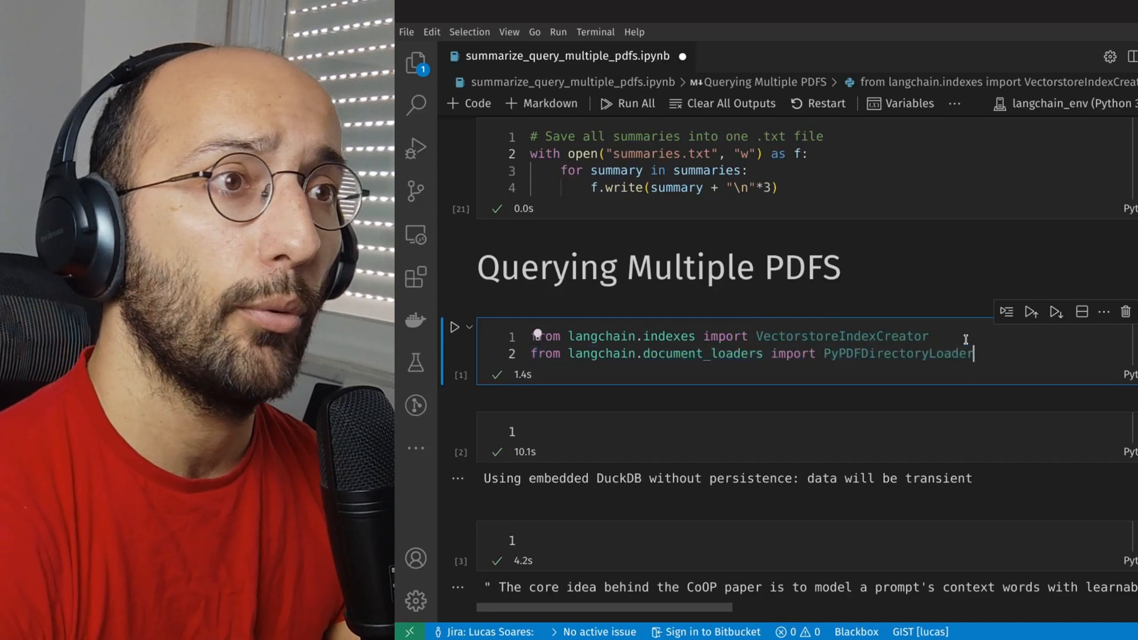
{"action": "double_click", "coordinate": [897, 353]}
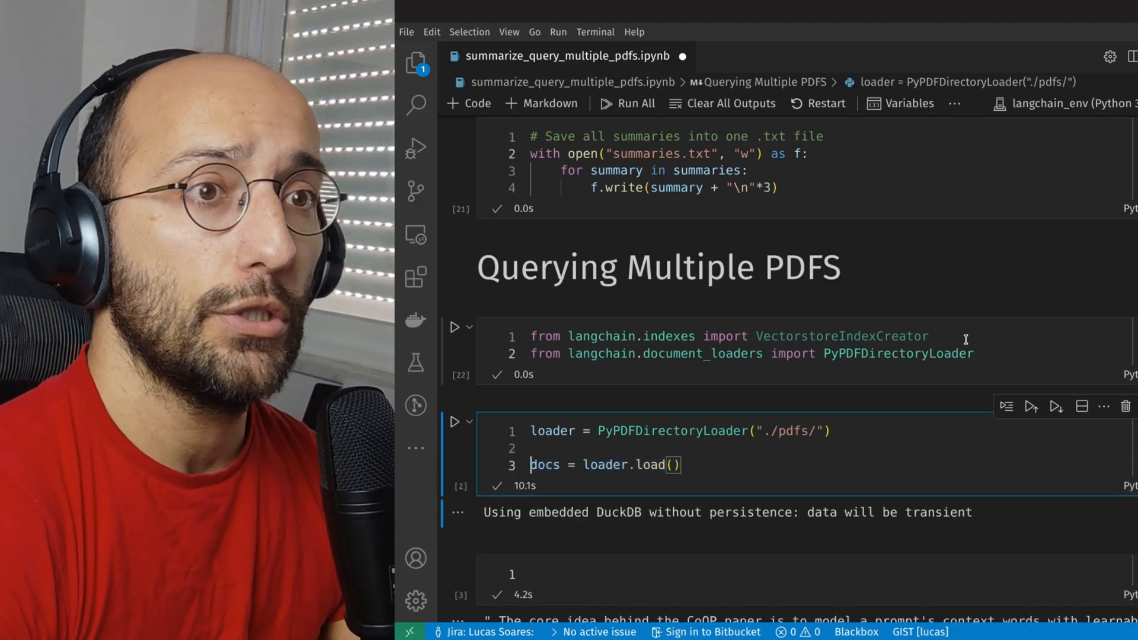
Add index = VectorstoreIndexCreator().from_loaders([loader]) after loading the documents
{"action": "double_click", "coordinate": [545, 465]}
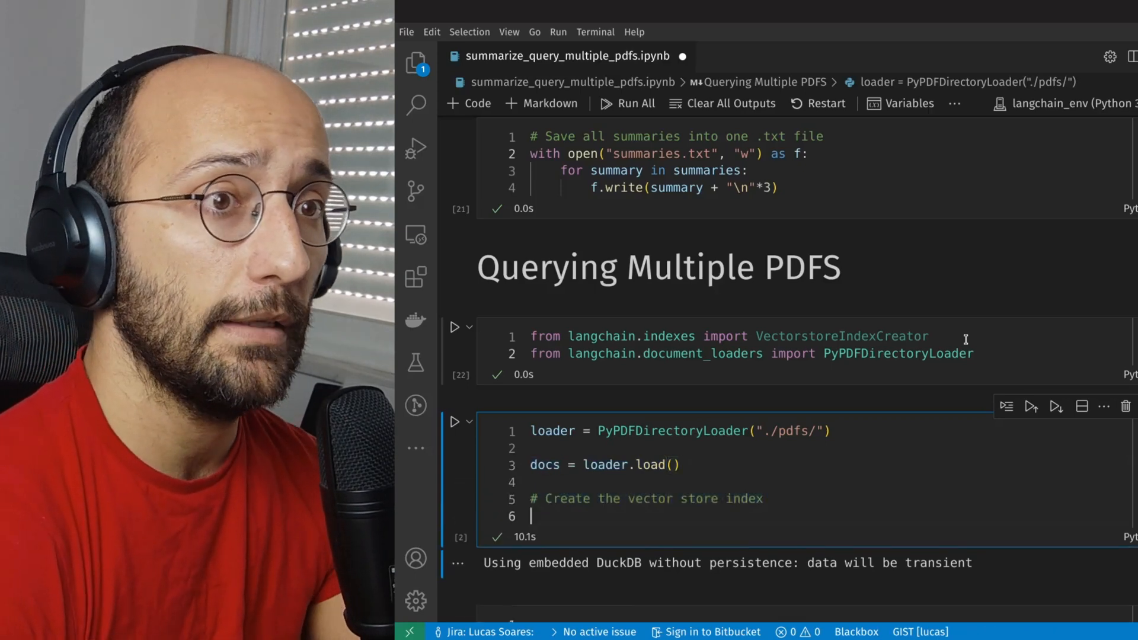
{"action": "type", "text": "index = VectorstoreIndexCreator().from_loaders([loader])"}
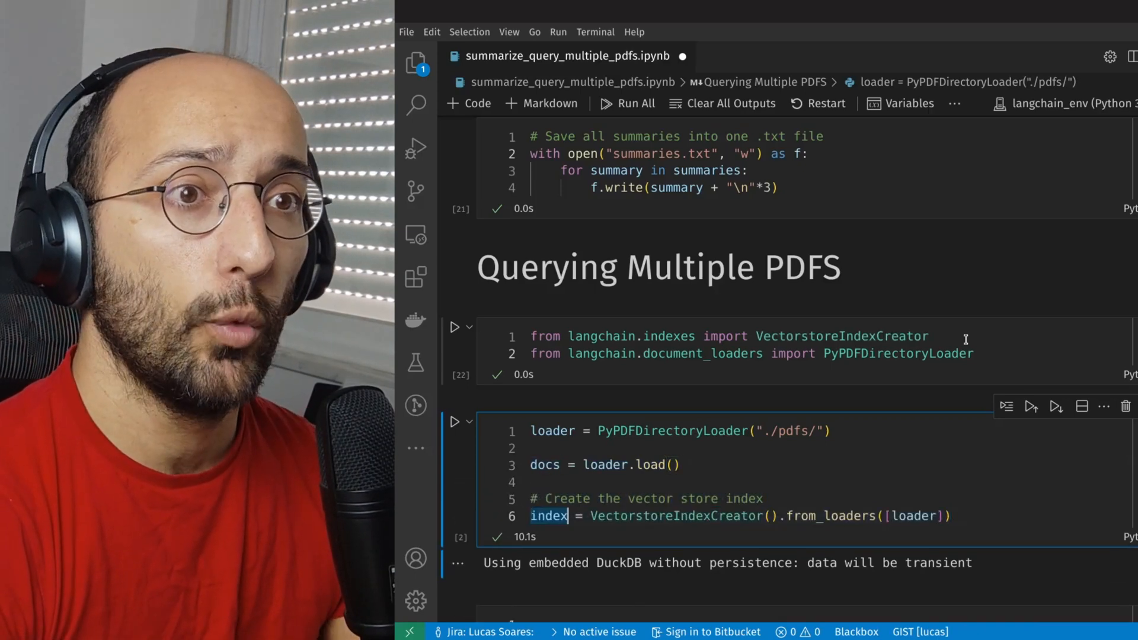
{"action": "double_click", "coordinate": [674, 516]}
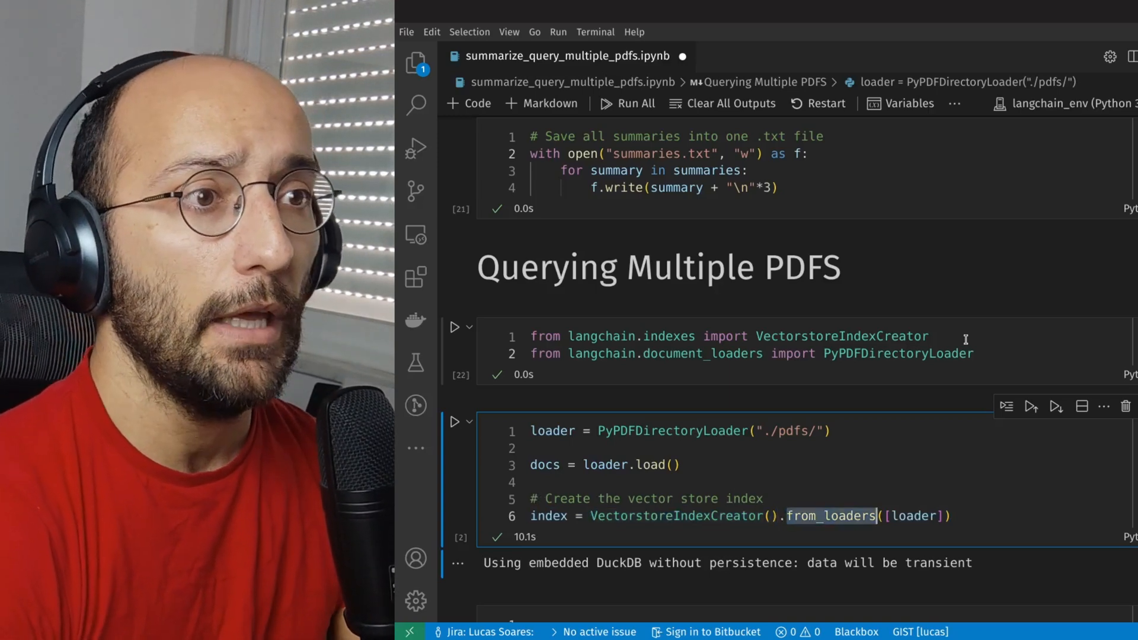
{"action": "double_click", "coordinate": [552, 430]}
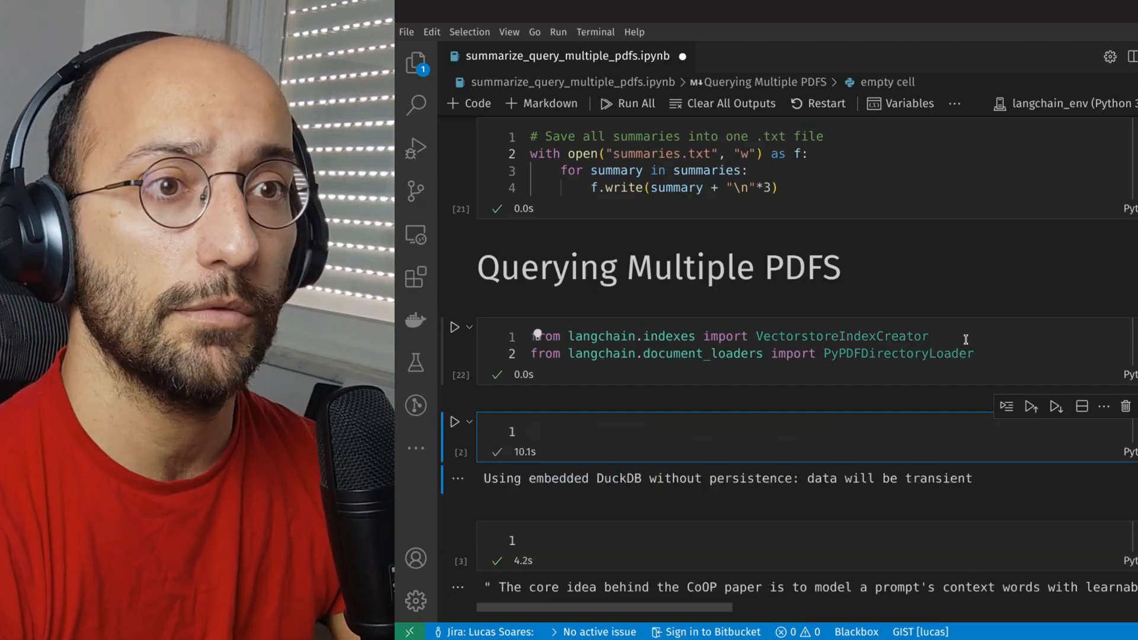
{"action": "scroll", "scroll_direction": "down", "scroll_amount": 3}
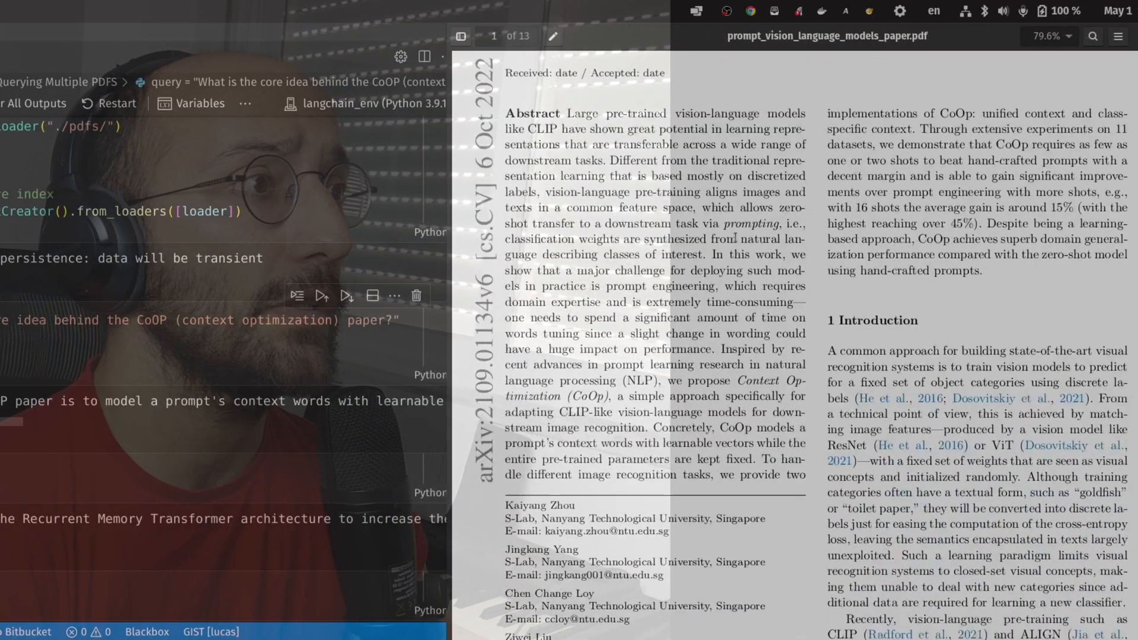
Scroll to the query cell asking for the core idea behind the CoOP paper
{"action": "scroll", "scroll_direction": "down", "scroll_amount": 3}
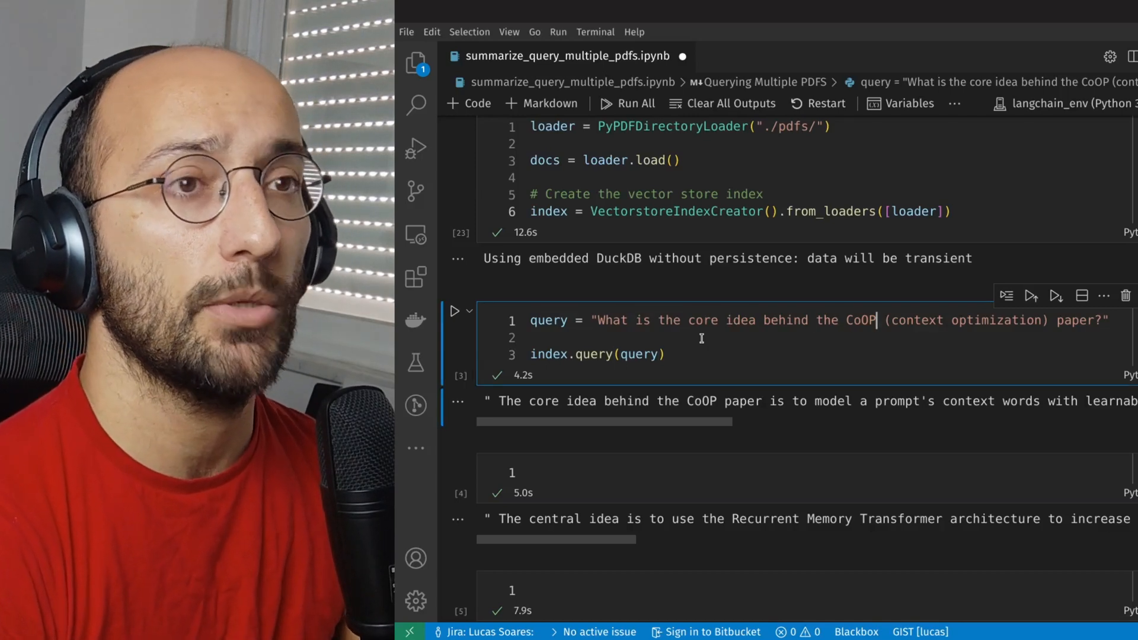
Run the CoOP query cell, read its learnable-context-vectors answer, and move to the next empty cell
{"action": "left_click", "coordinate": [456, 311]}
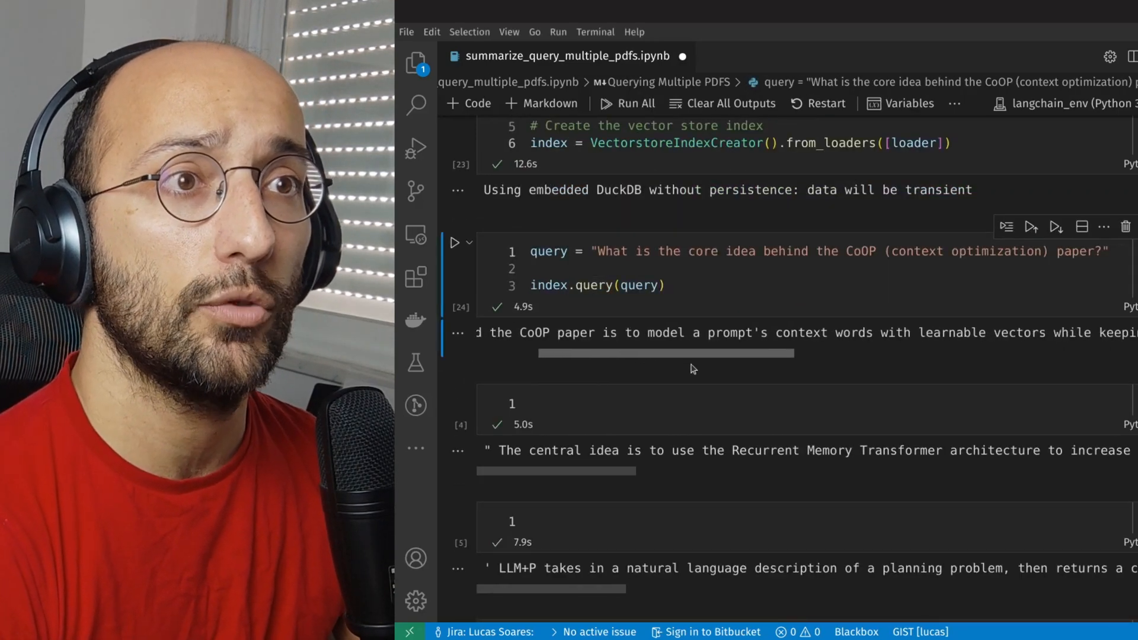
{"action": "mouse_move", "coordinate": [667, 357]}
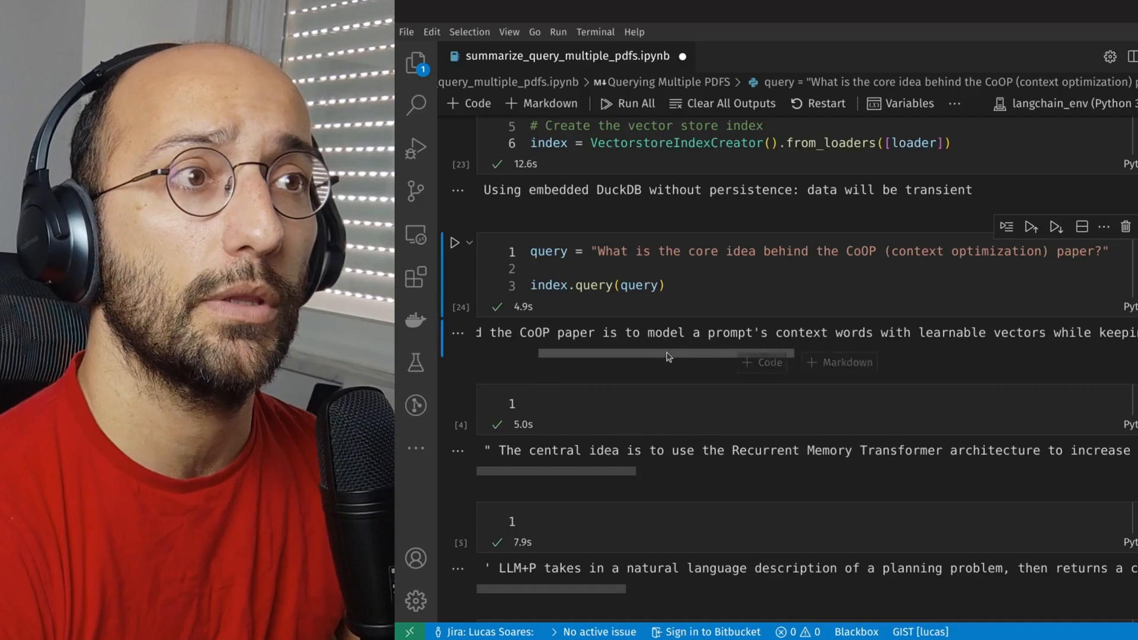
{"action": "scroll", "scroll_direction": "right", "scroll_amount": 3}
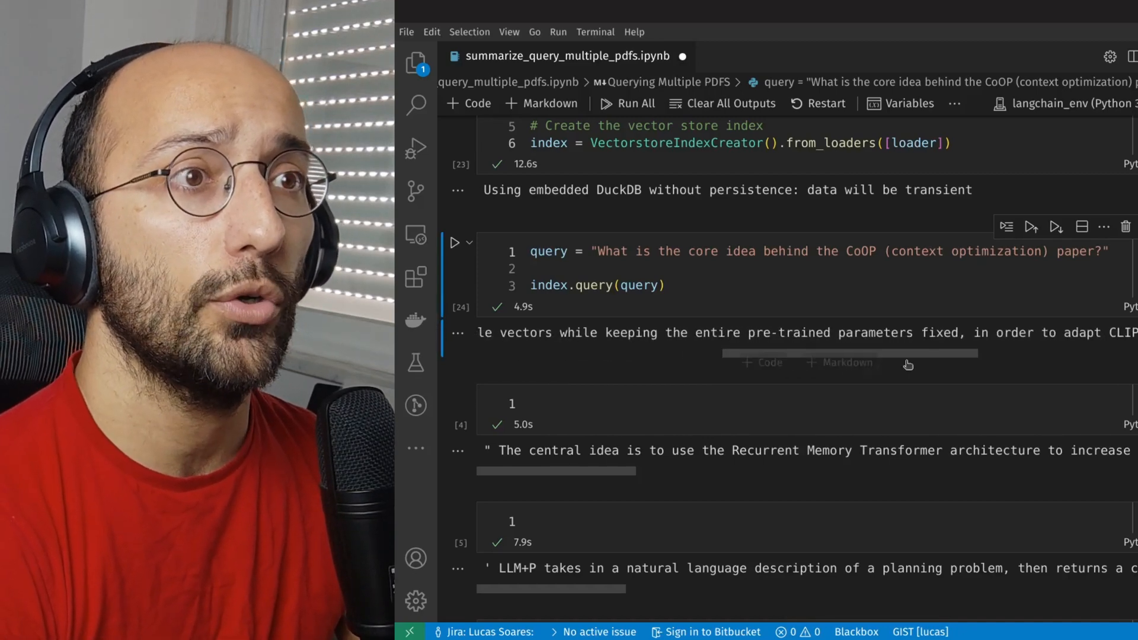
{"action": "mouse_move", "coordinate": [946, 362]}
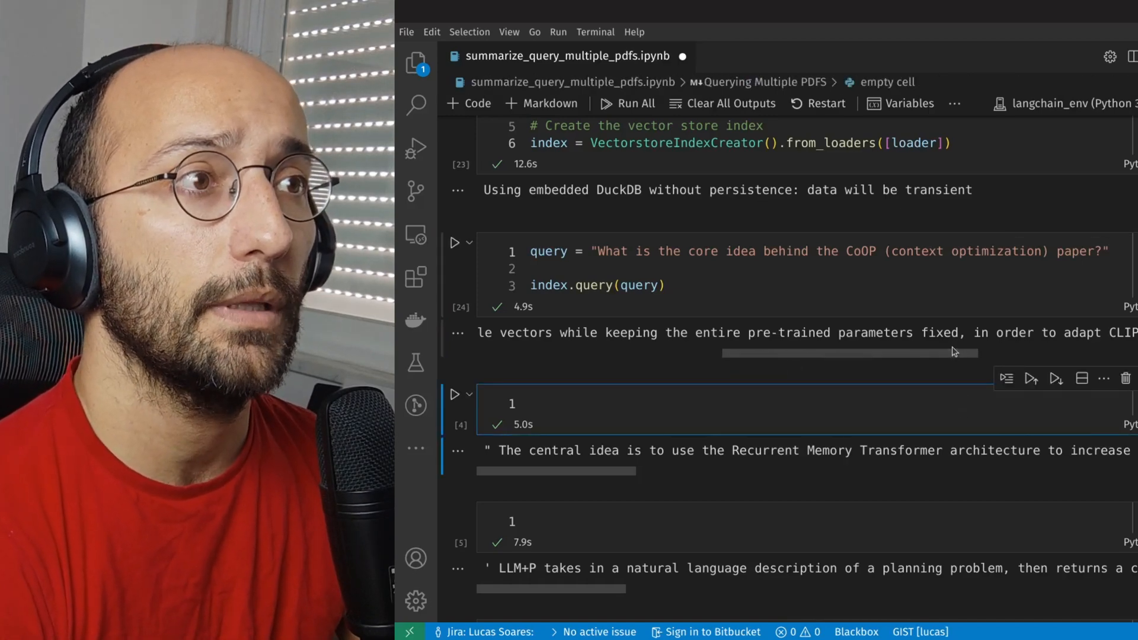
{"action": "scroll", "scroll_direction": "right", "scroll_amount": 3}
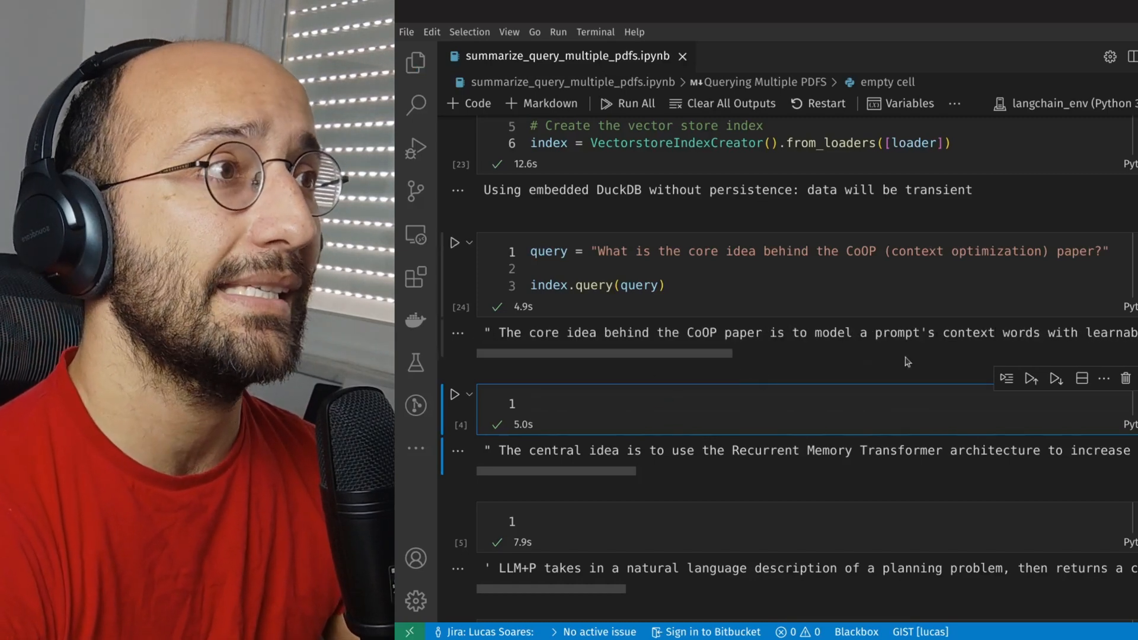
{"action": "left_click", "coordinate": [551, 415]}
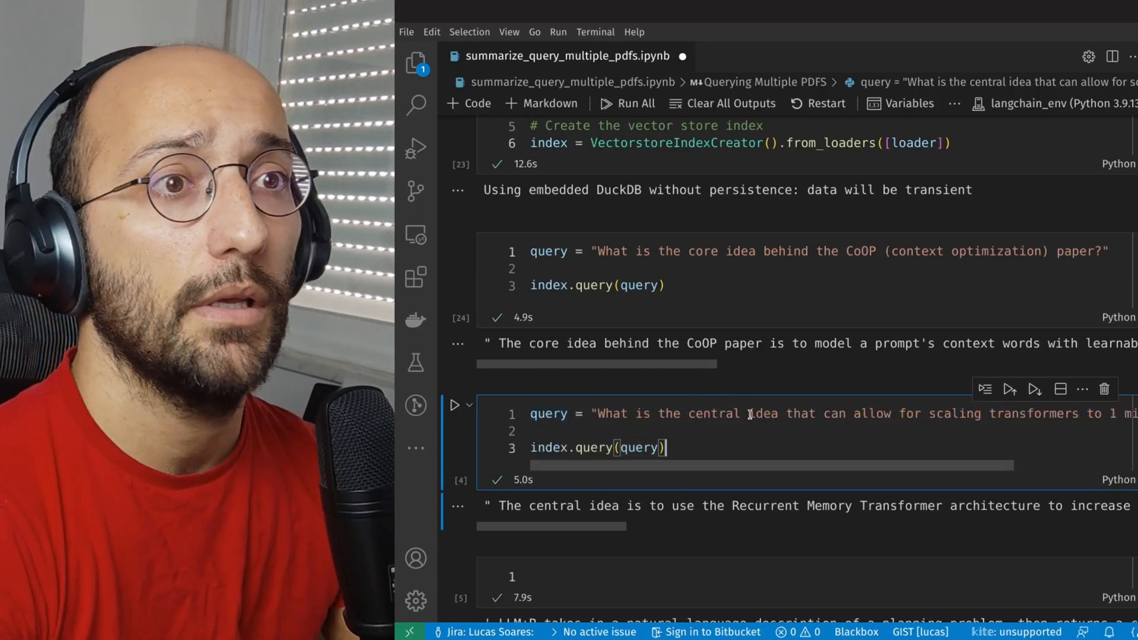
Run the 1-million-token transformer-scaling query and read its Recurrent Memory Transformer answer
{"action": "left_click", "coordinate": [454, 406]}
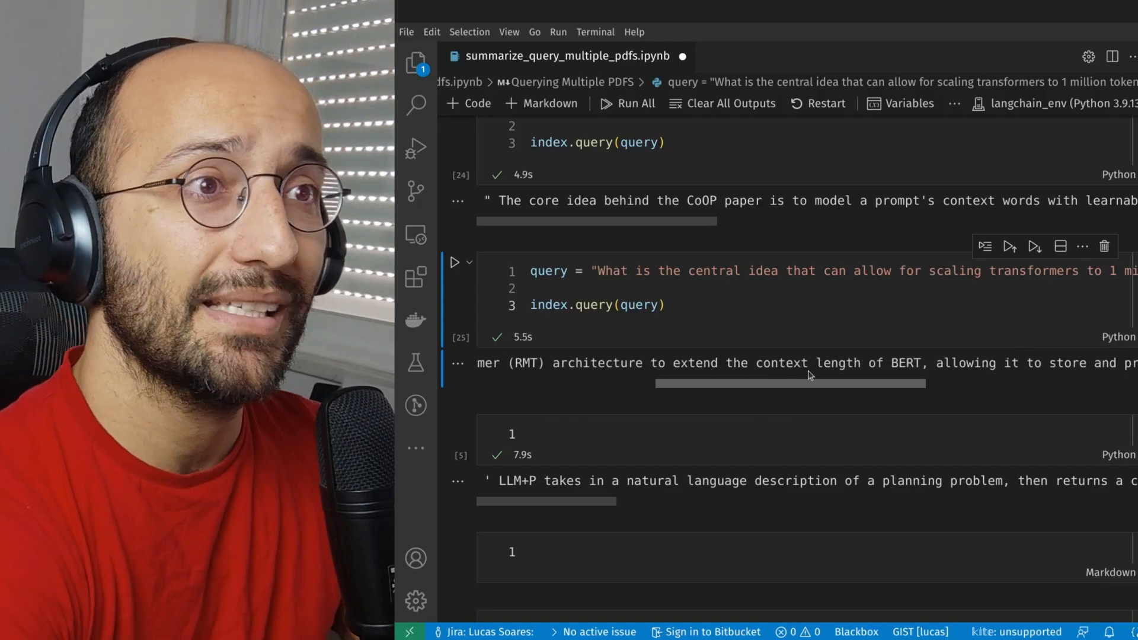
{"action": "scroll", "scroll_direction": "right", "scroll_amount": 3}
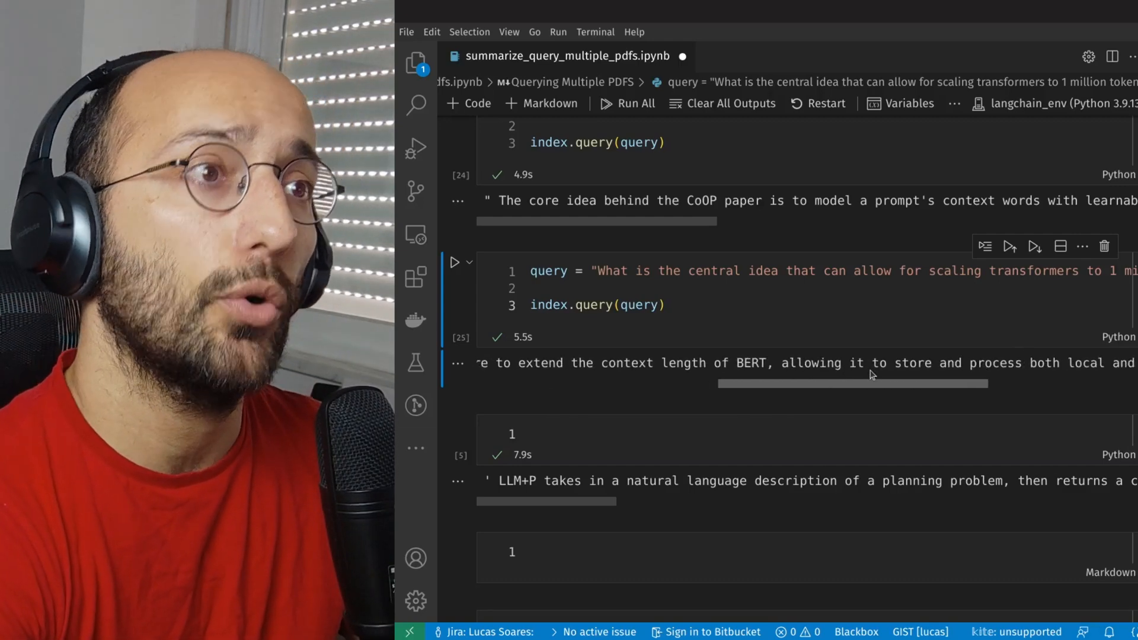
{"action": "scroll", "scroll_direction": "right", "scroll_amount": 3}
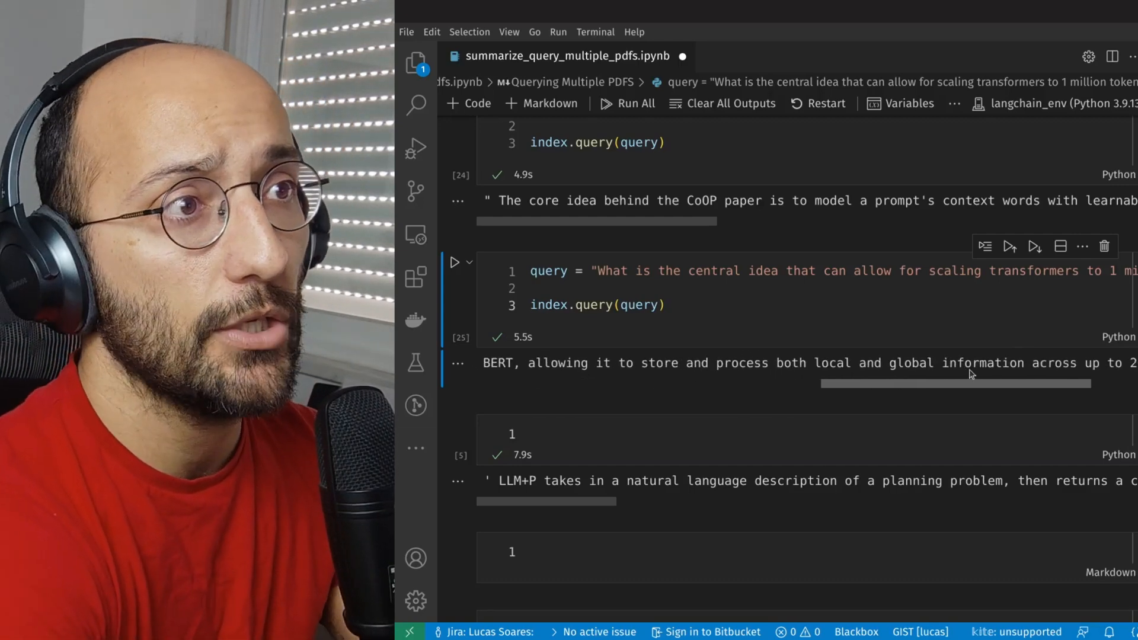
{"action": "scroll", "scroll_direction": "right", "scroll_amount": 3}
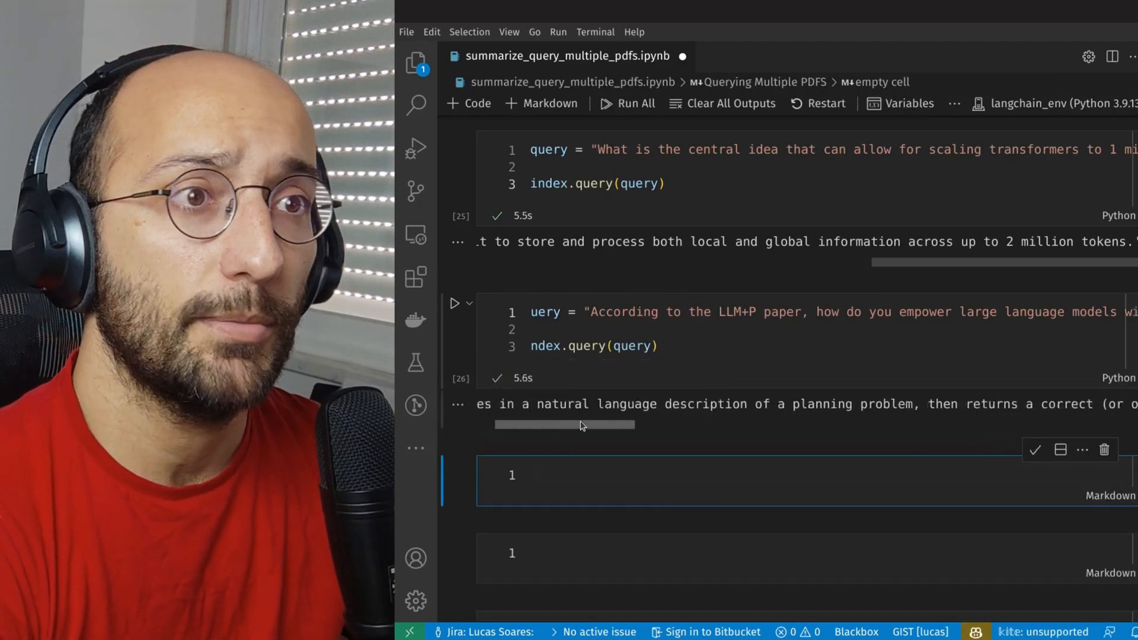
Read the LLM+P query's planning-based answer in the cell output
{"action": "scroll", "scroll_direction": "right", "scroll_amount": 3}
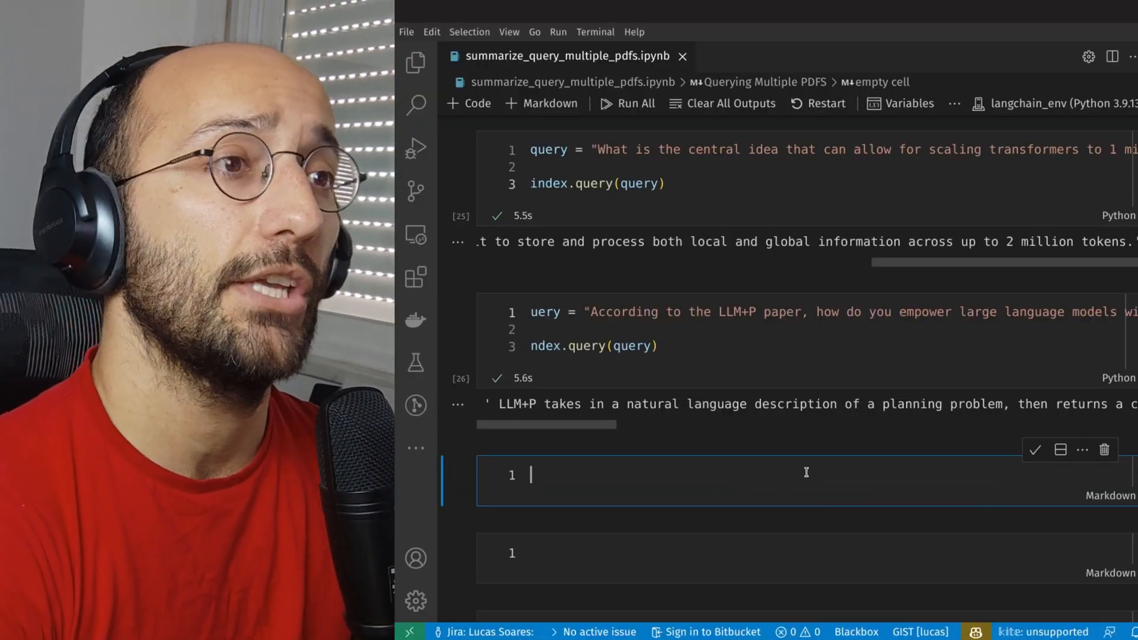
{"action": "mouse_move", "coordinate": [792, 465]}
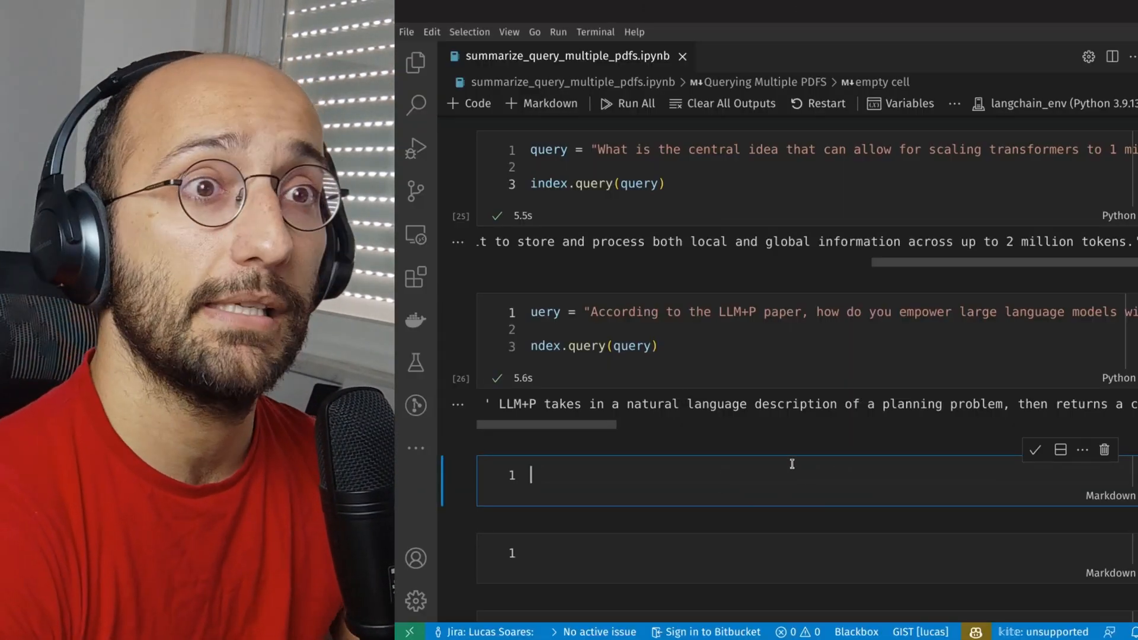